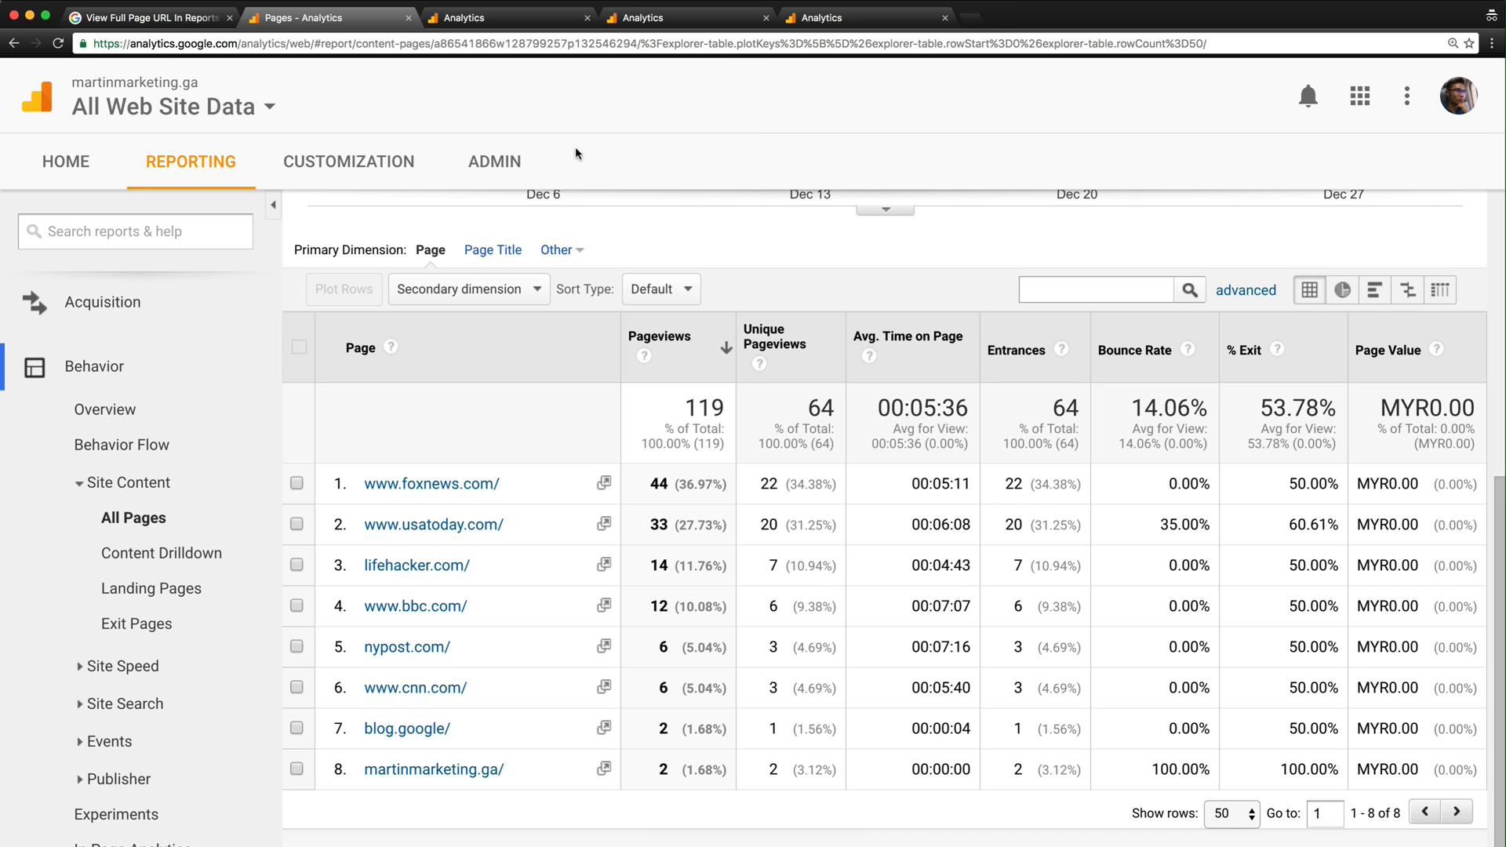
{"action": "mouse_move", "coordinate": [466, 246]}
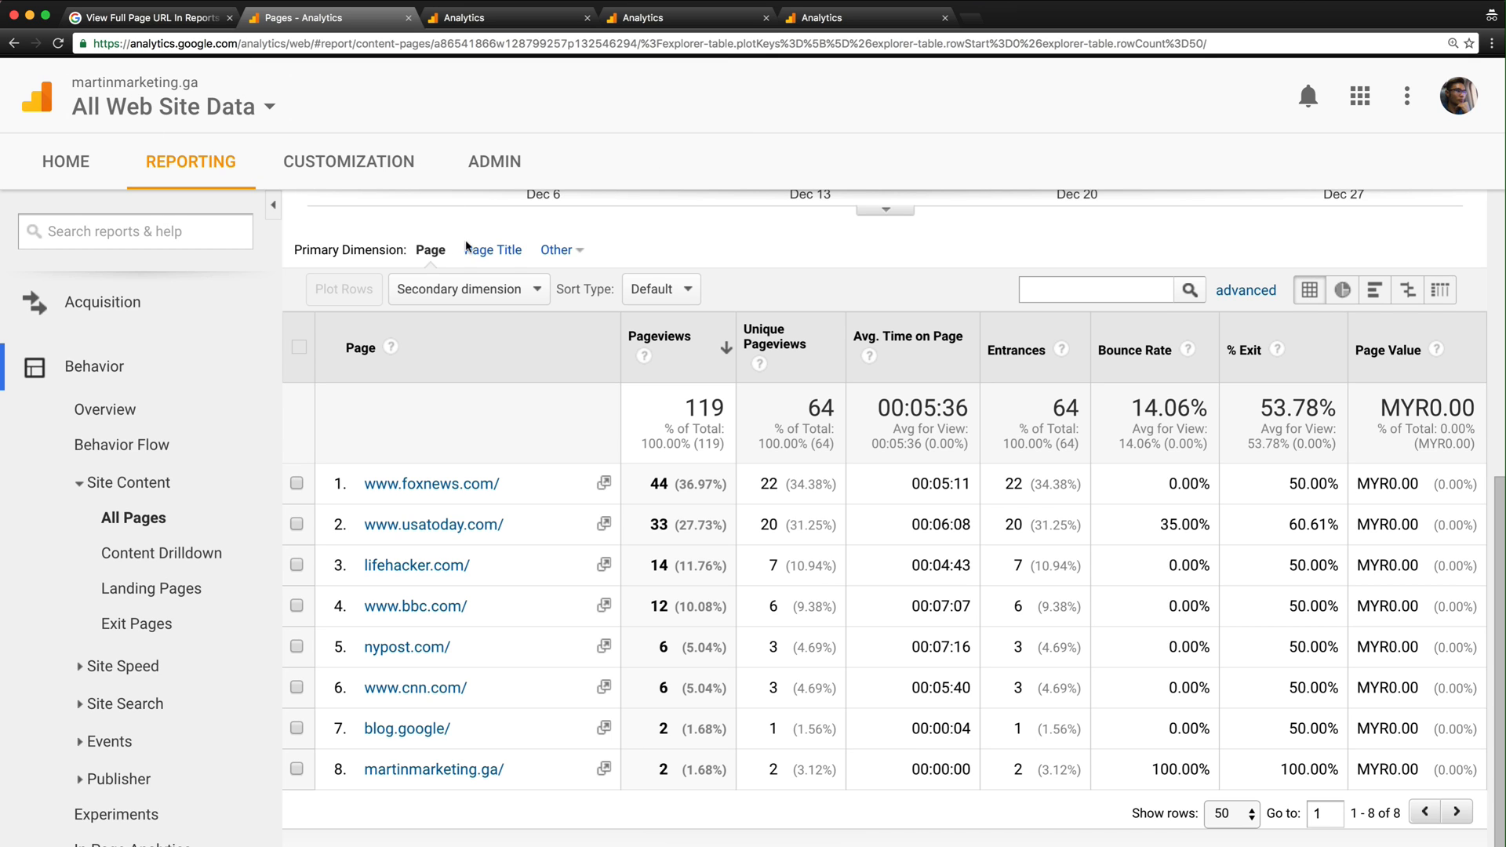
{"action": "mouse_move", "coordinate": [259, 284]}
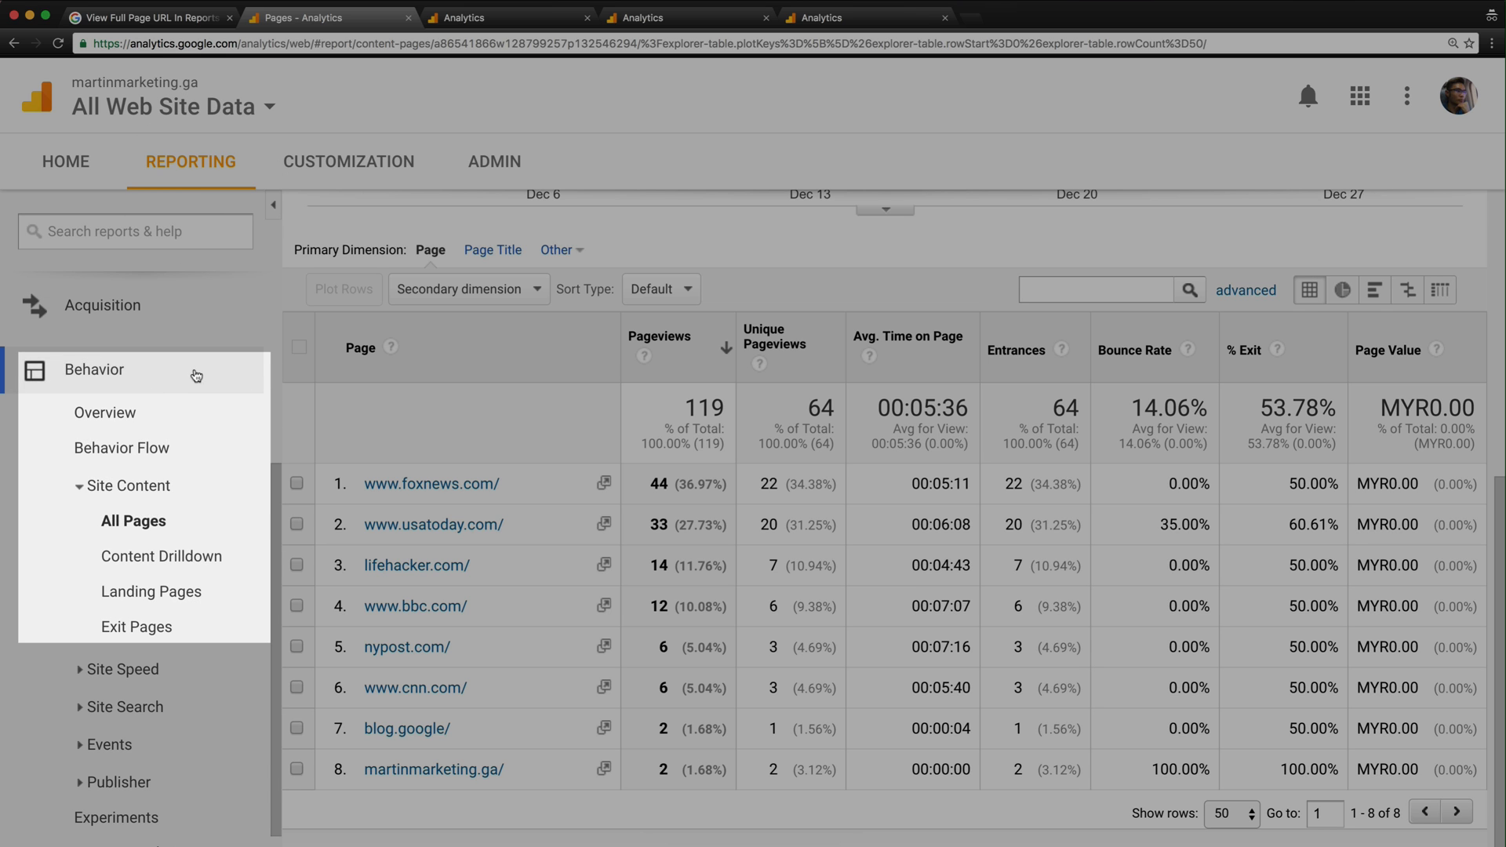
{"action": "mouse_move", "coordinate": [405, 380]}
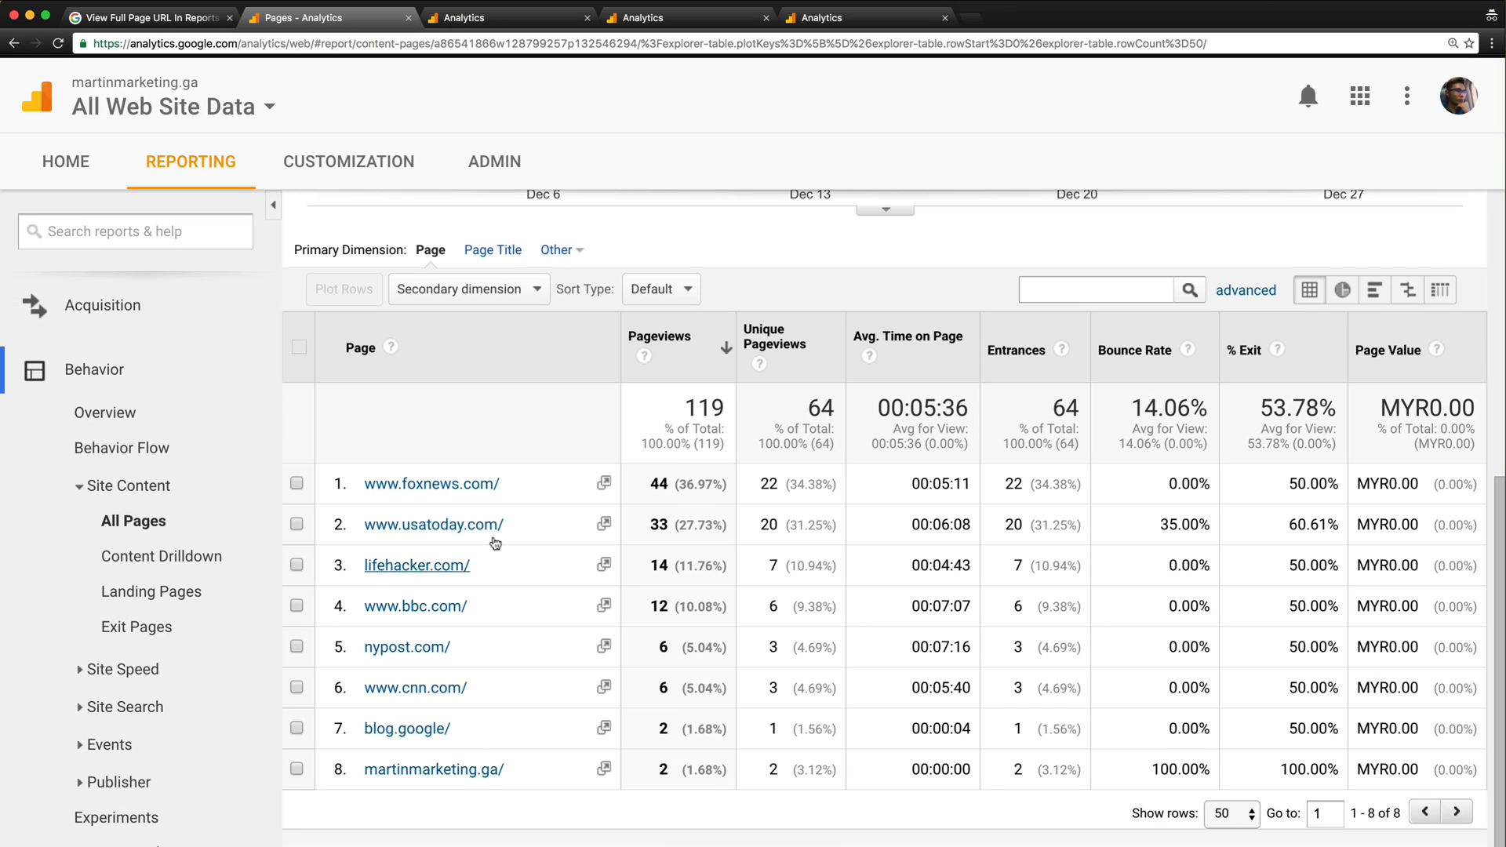
{"action": "mouse_move", "coordinate": [495, 697]}
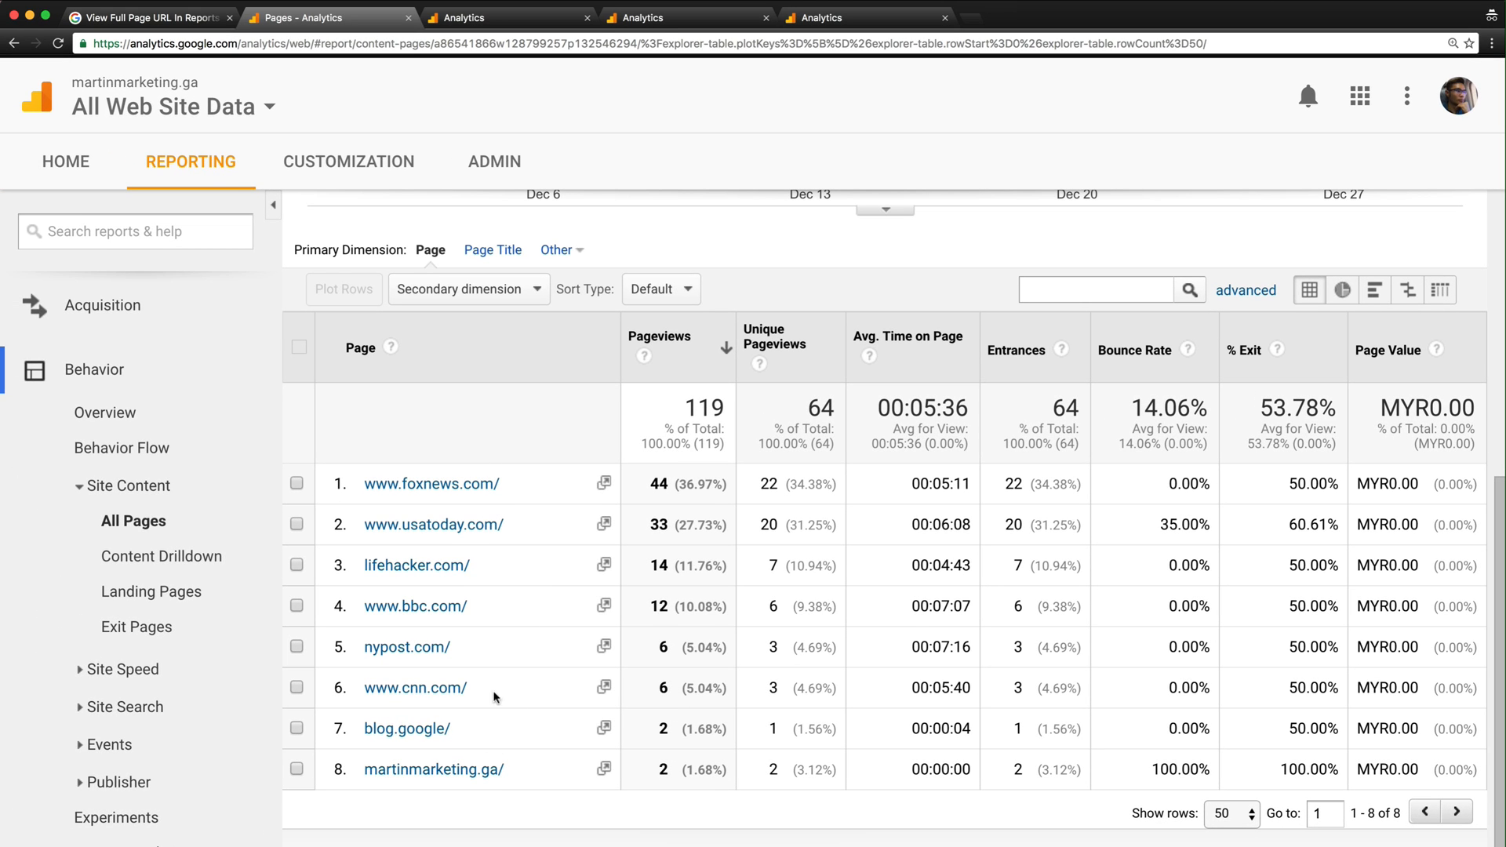
Bring up the 'View Full Page URL In Reports' help article and read through its Advanced filter settings
{"action": "left_click", "coordinate": [144, 18]}
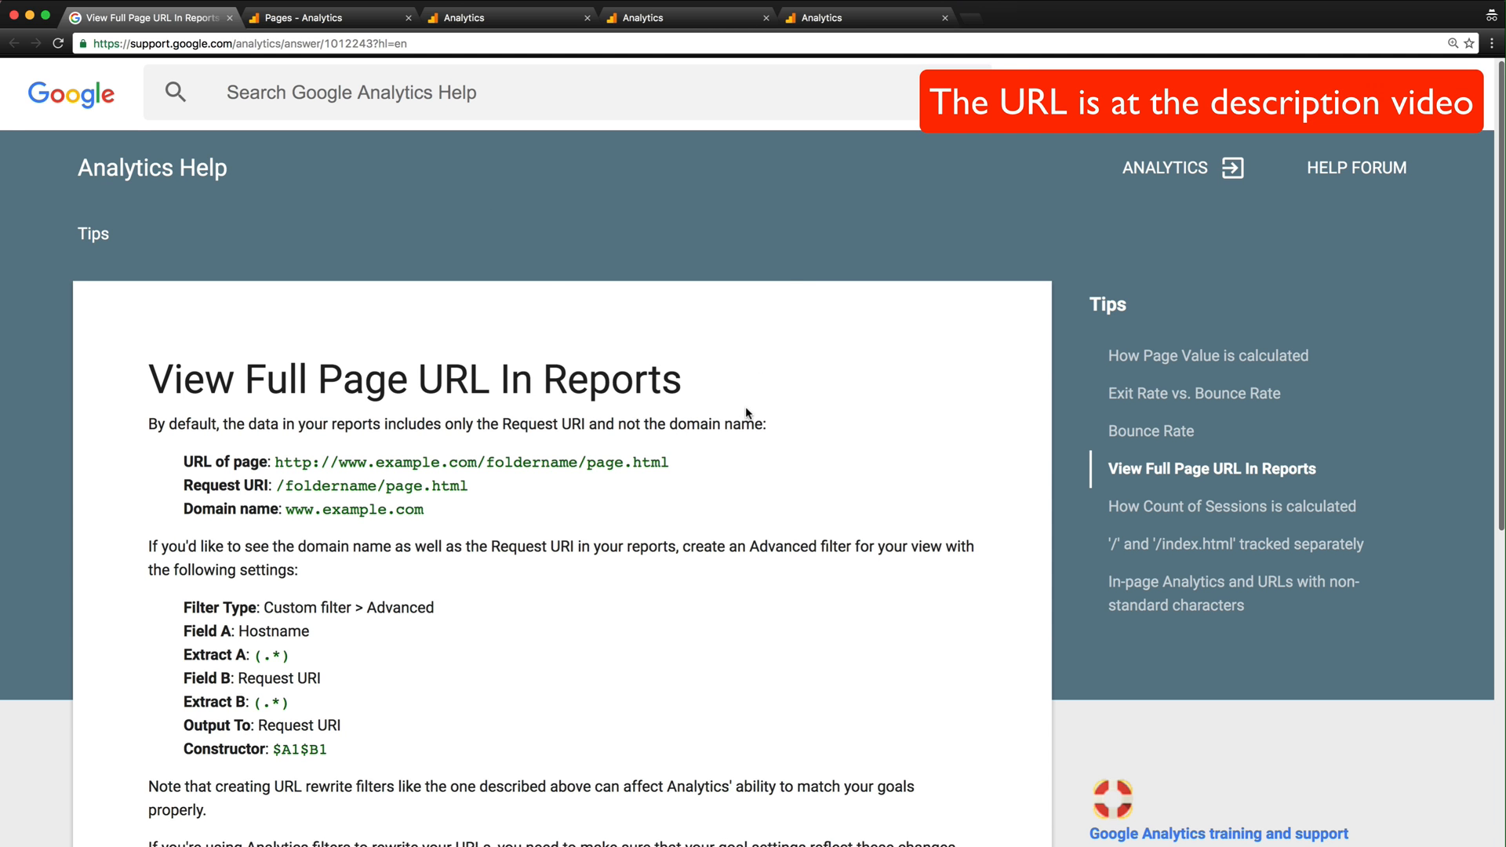
{"action": "scroll", "scroll_direction": "down", "scroll_amount": 3}
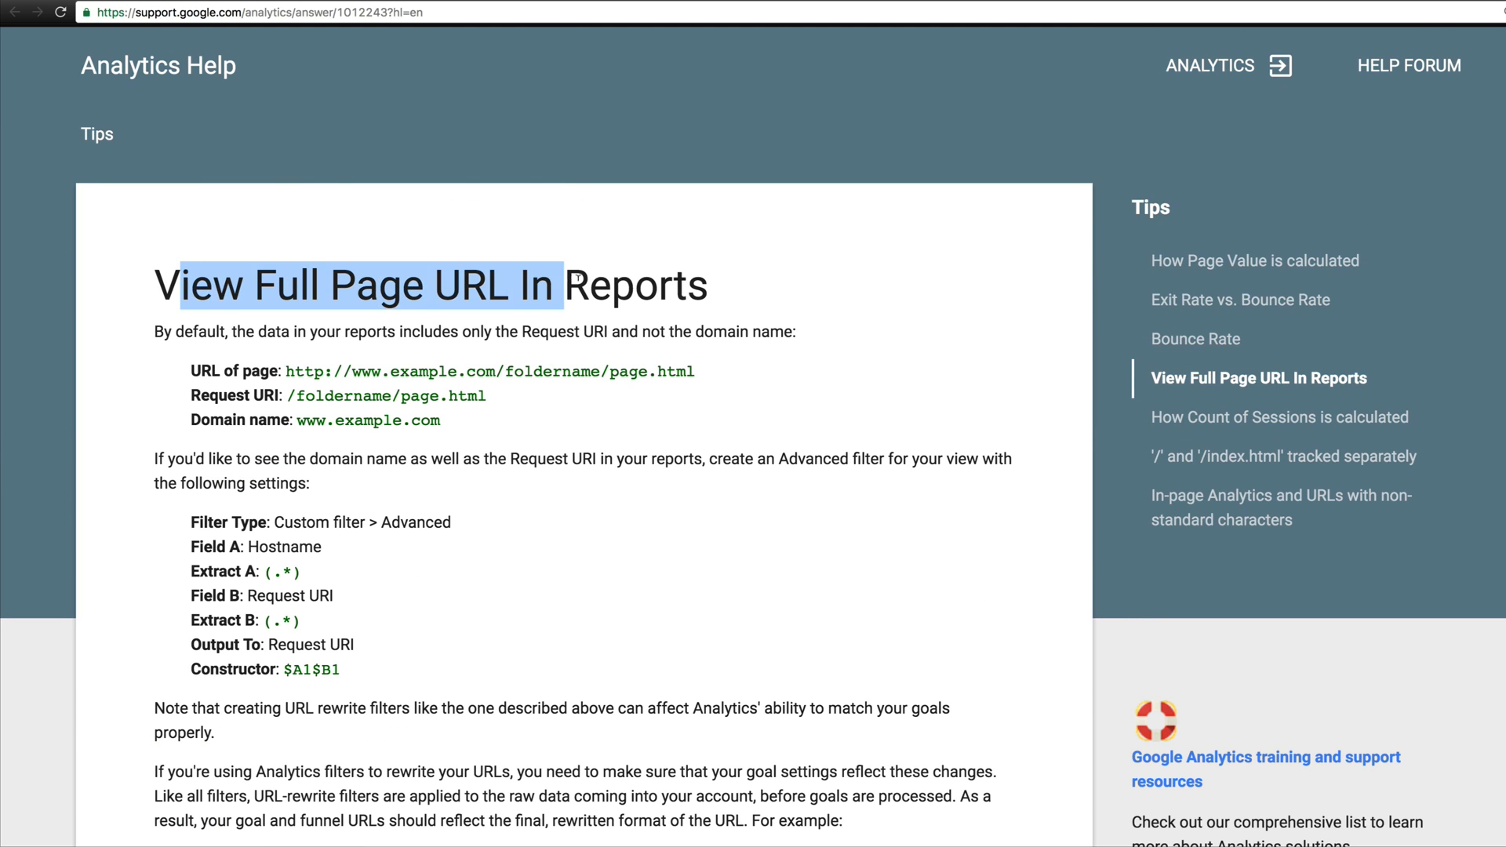
{"action": "scroll", "scroll_direction": "down", "scroll_amount": 3}
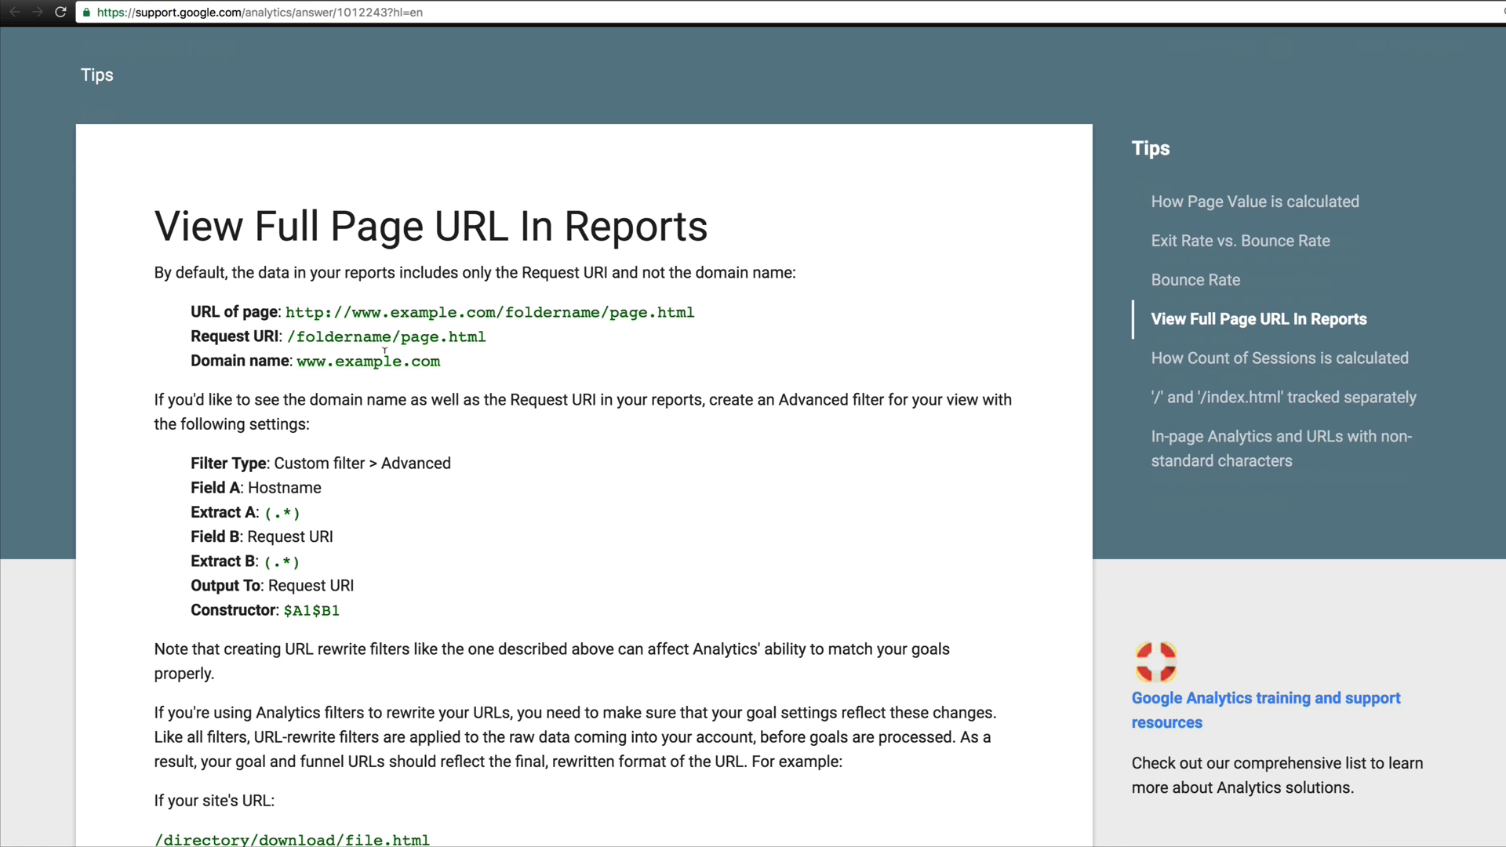
{"action": "scroll", "scroll_direction": "down", "scroll_amount": 3}
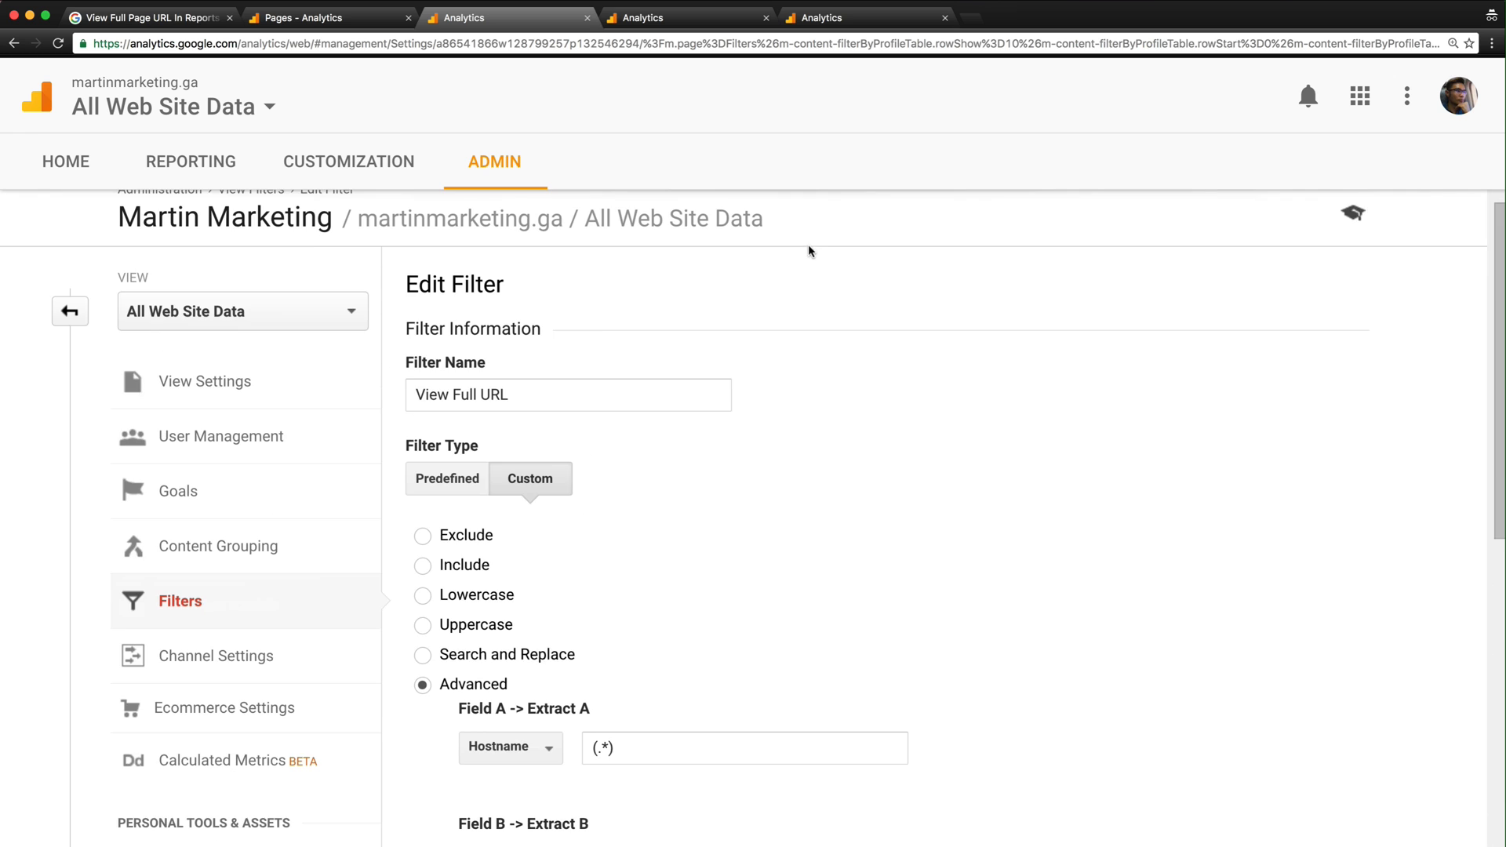
Return to the view's filter list showing the Advanced 'View Full URL' filter at rank 1
{"action": "scroll", "scroll_direction": "down", "scroll_amount": 3}
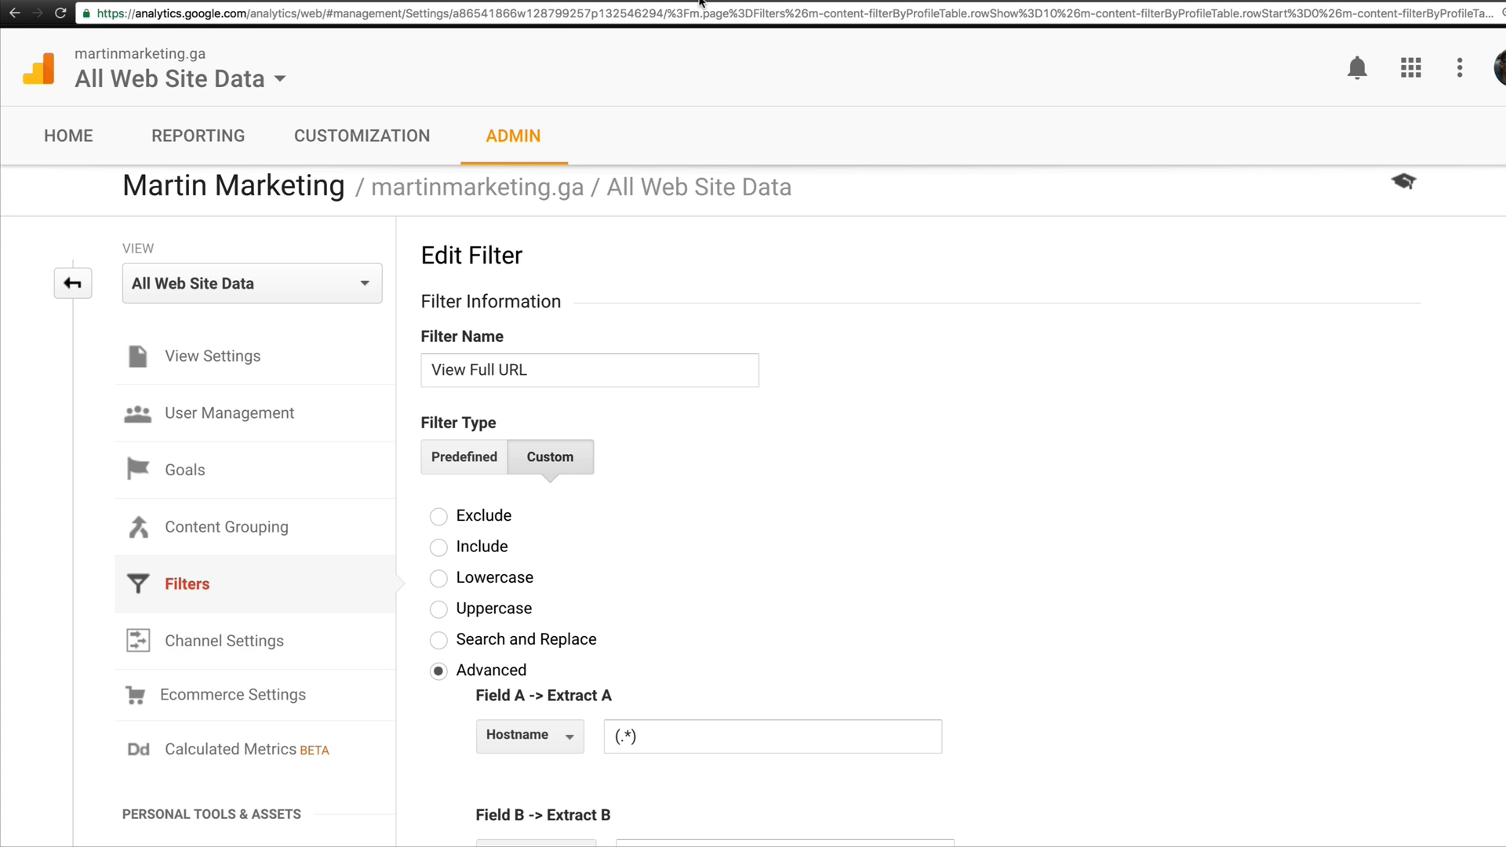
{"action": "left_click", "coordinate": [72, 282]}
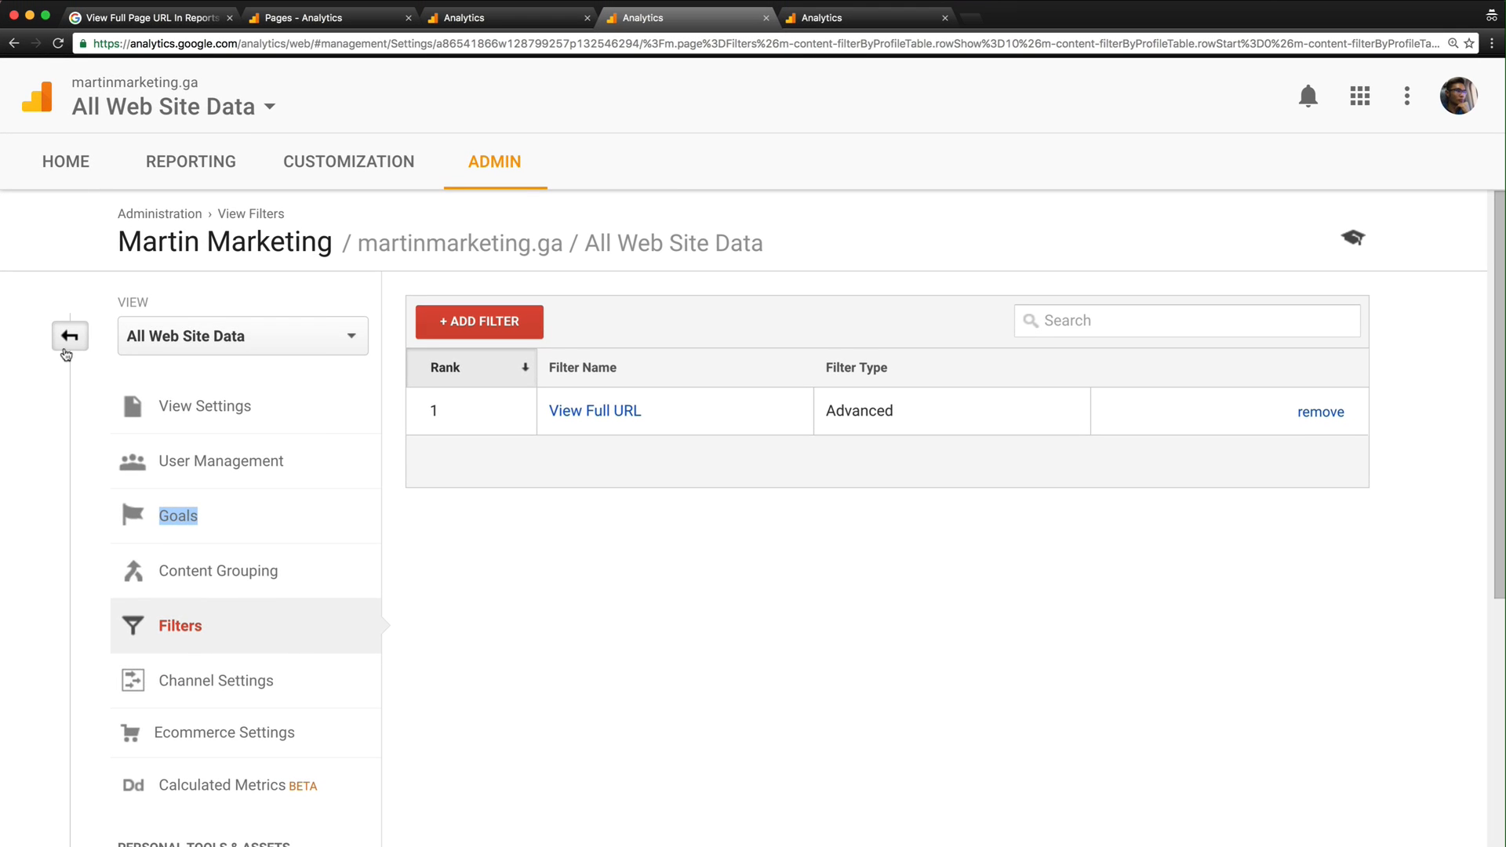
{"action": "left_click", "coordinate": [69, 335]}
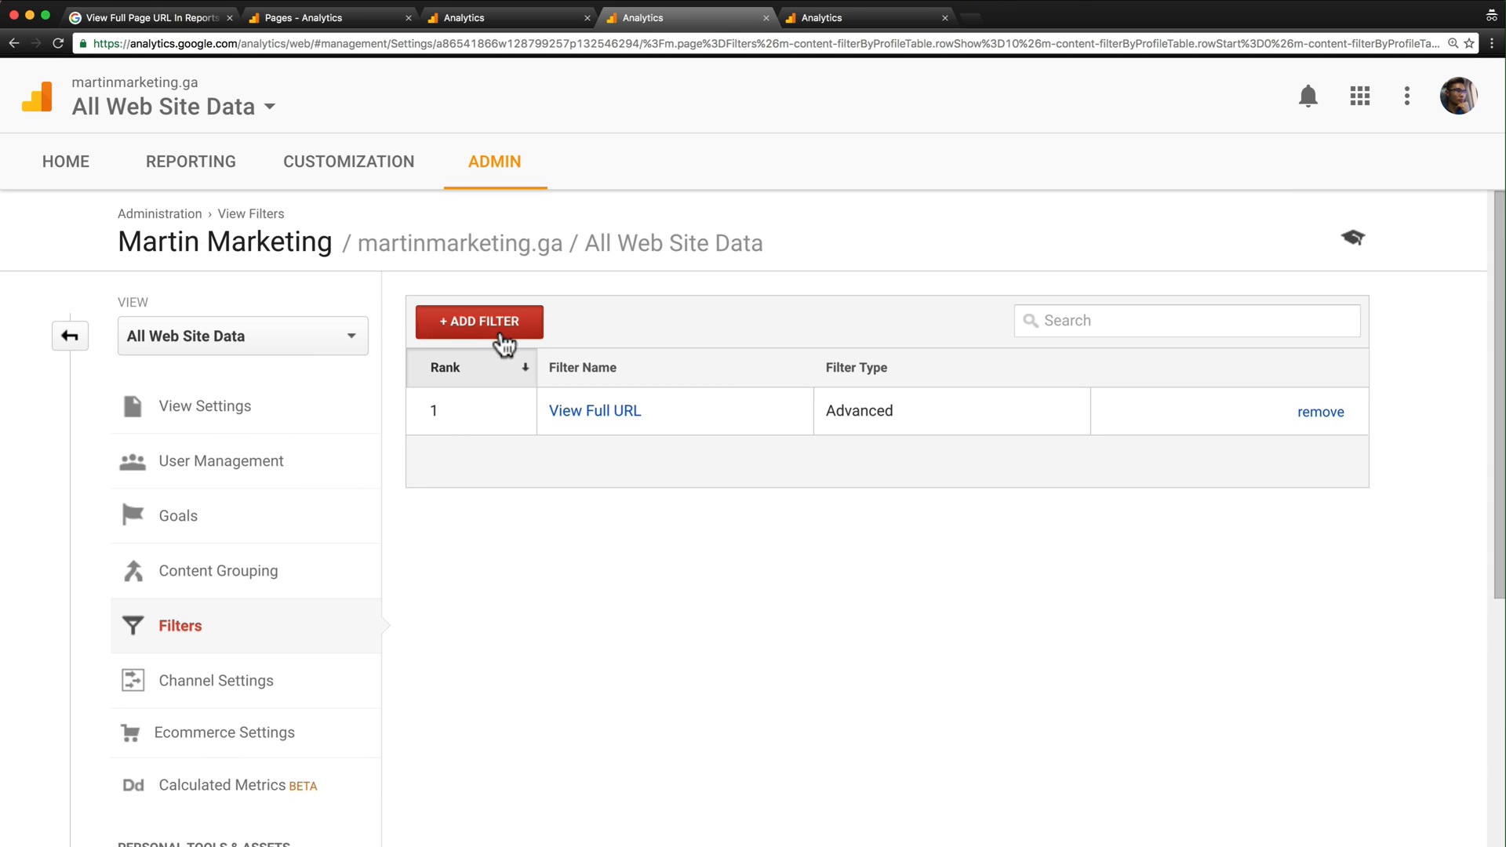
Add a new filter named 'View Full Page URL' with Custom type set to Advanced
{"action": "left_click", "coordinate": [478, 320]}
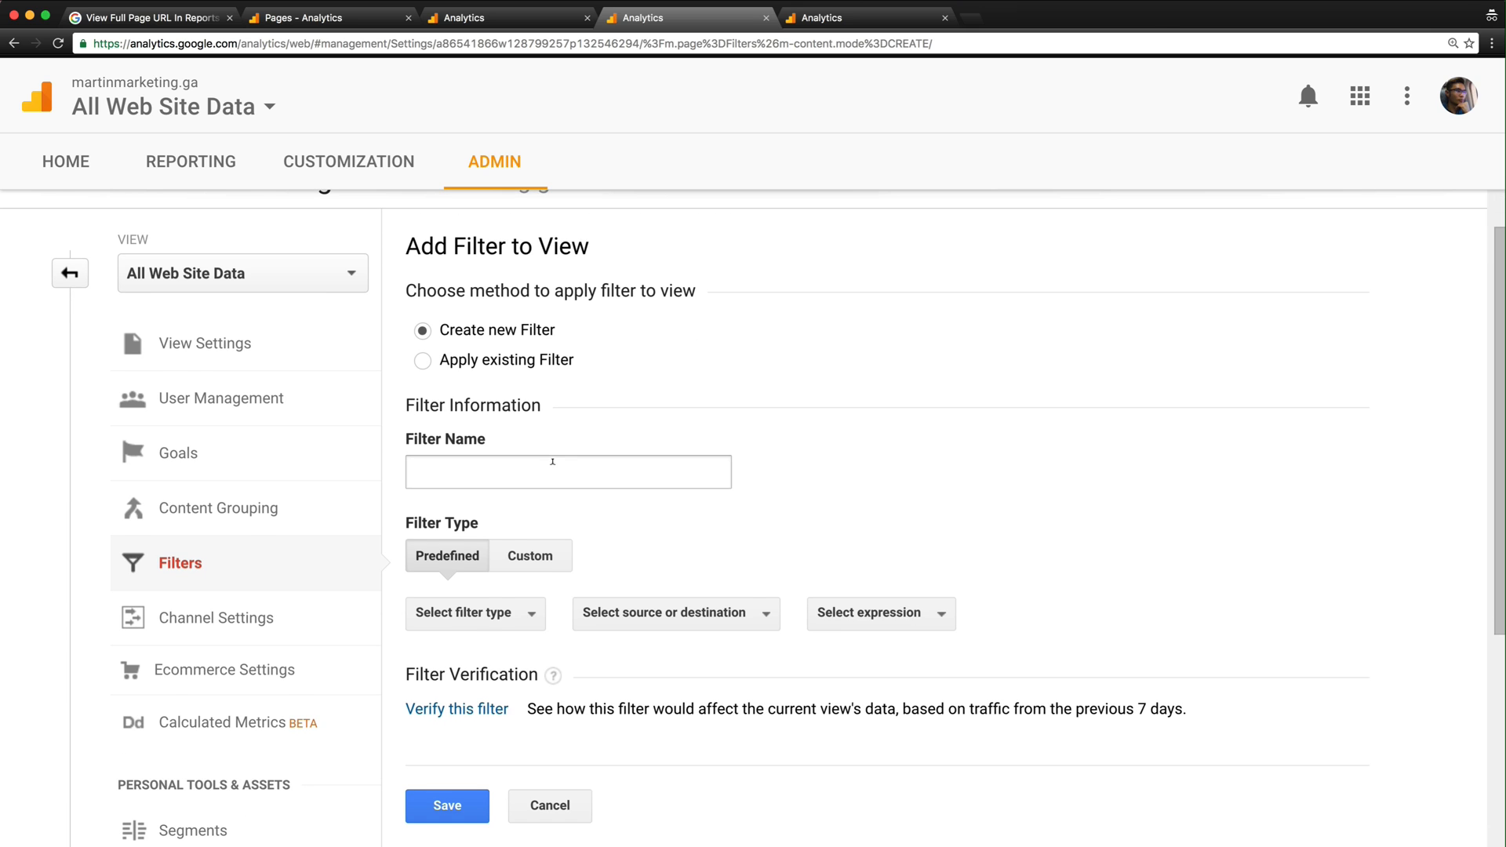
{"action": "left_click", "coordinate": [566, 472]}
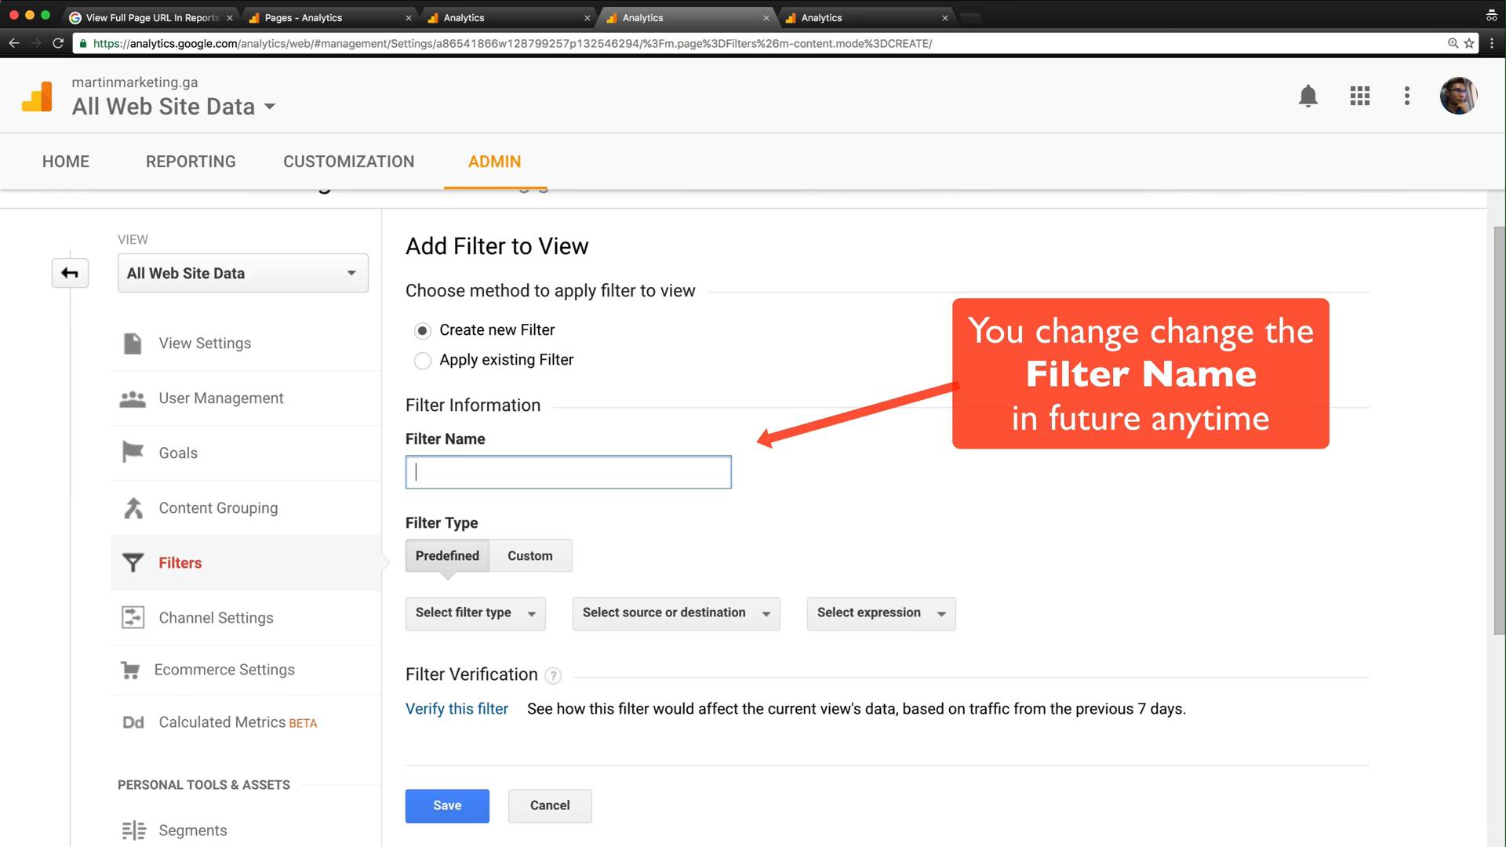
{"action": "type", "text": "View Full Page URL"}
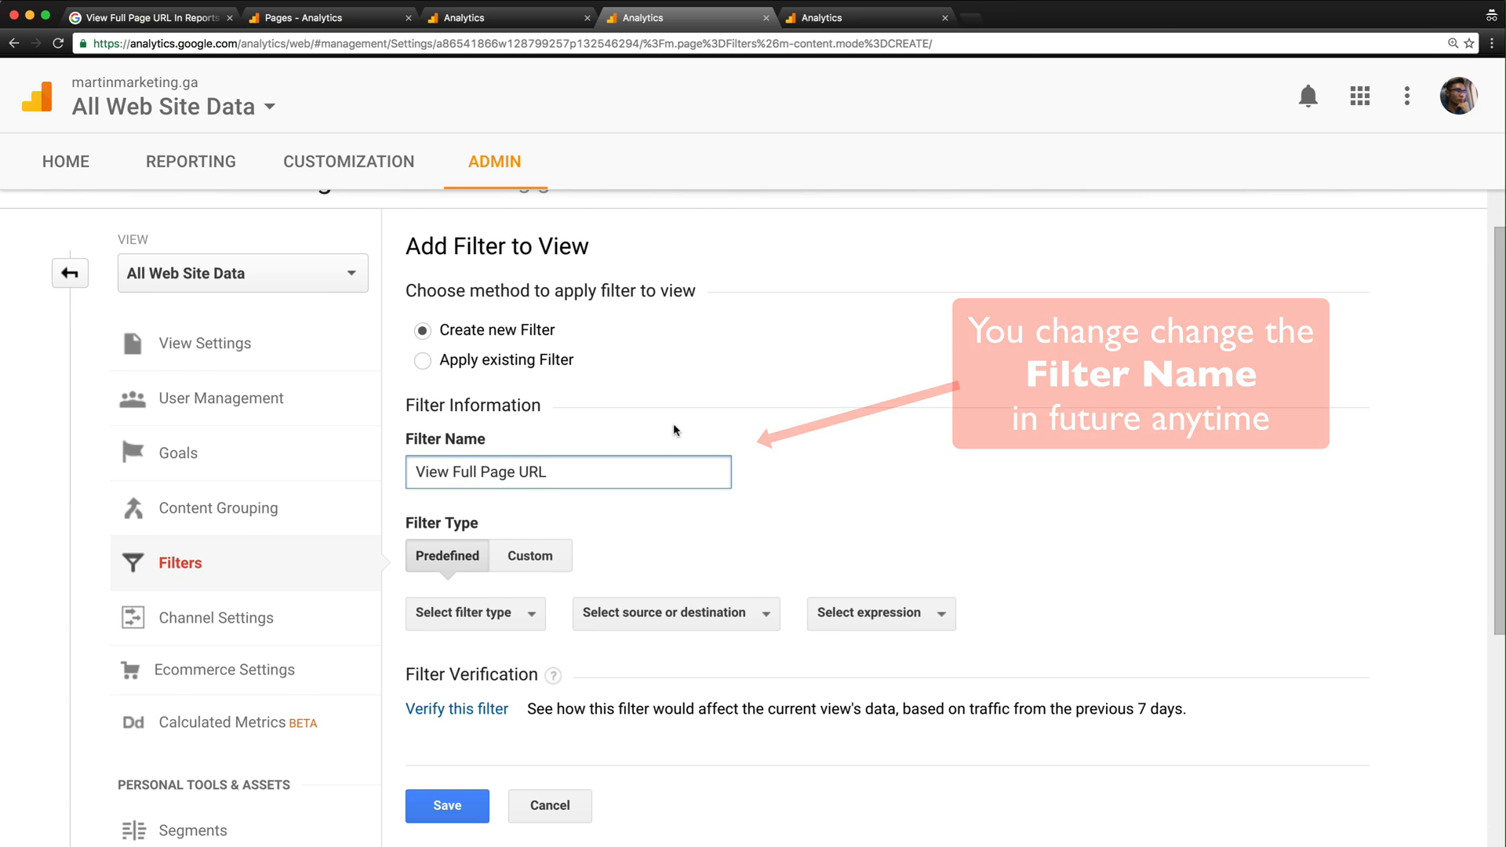
{"action": "left_click", "coordinate": [529, 555]}
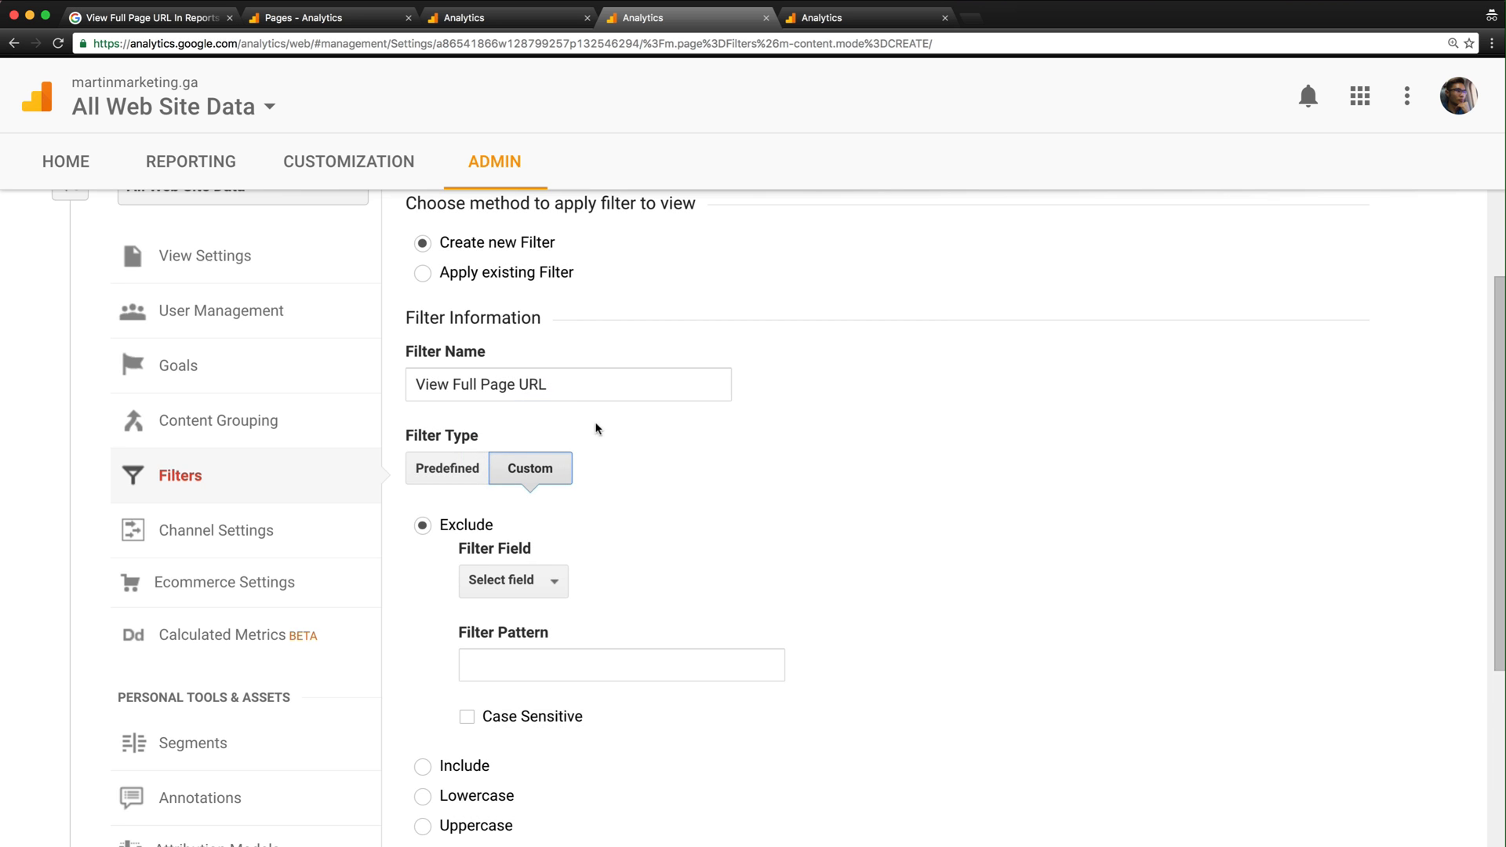
{"action": "scroll", "scroll_direction": "down", "scroll_amount": 3}
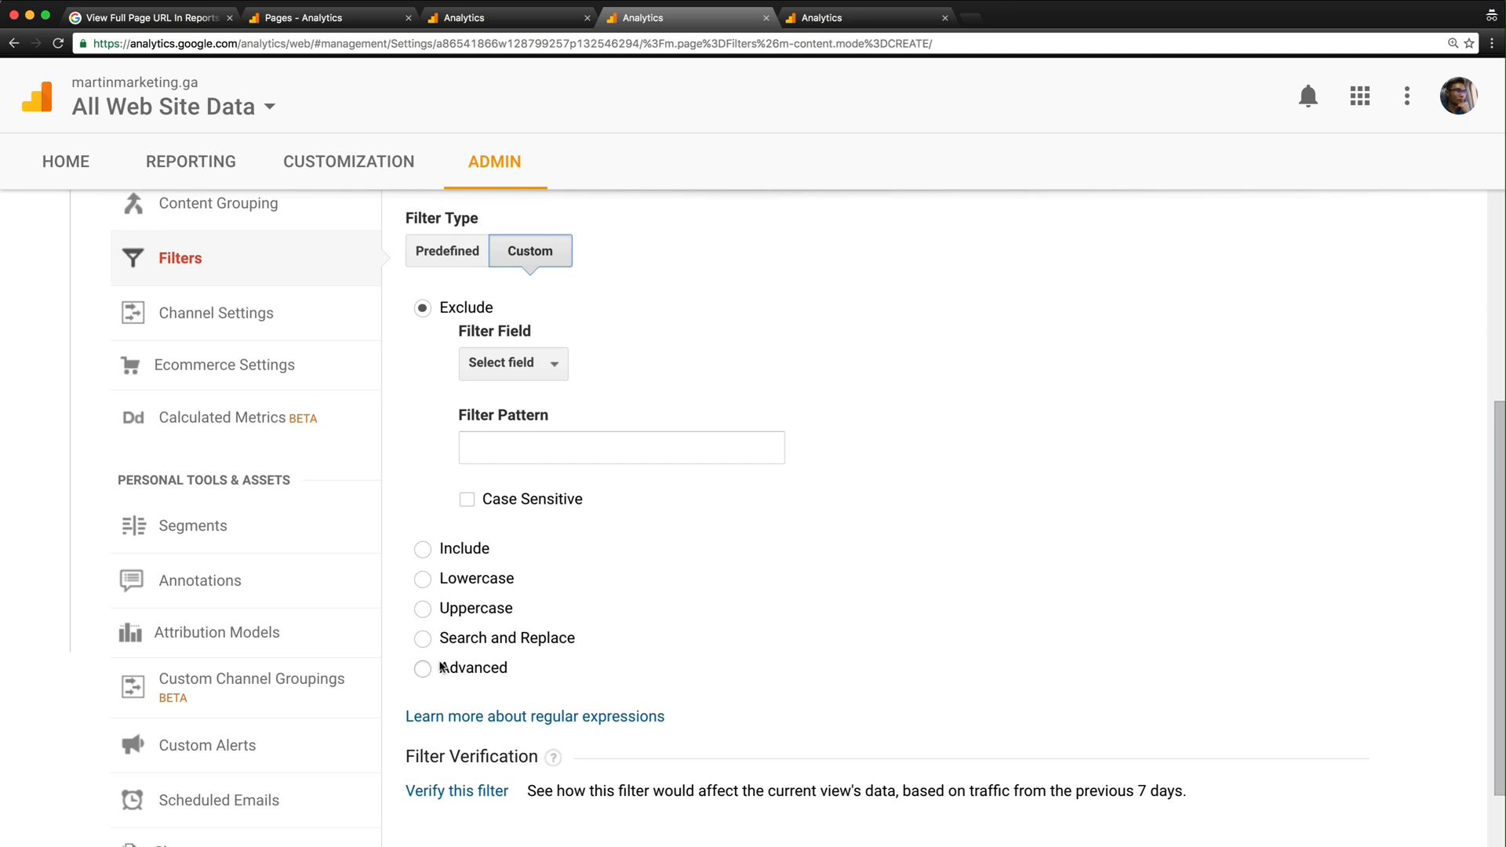
{"action": "left_click", "coordinate": [423, 667]}
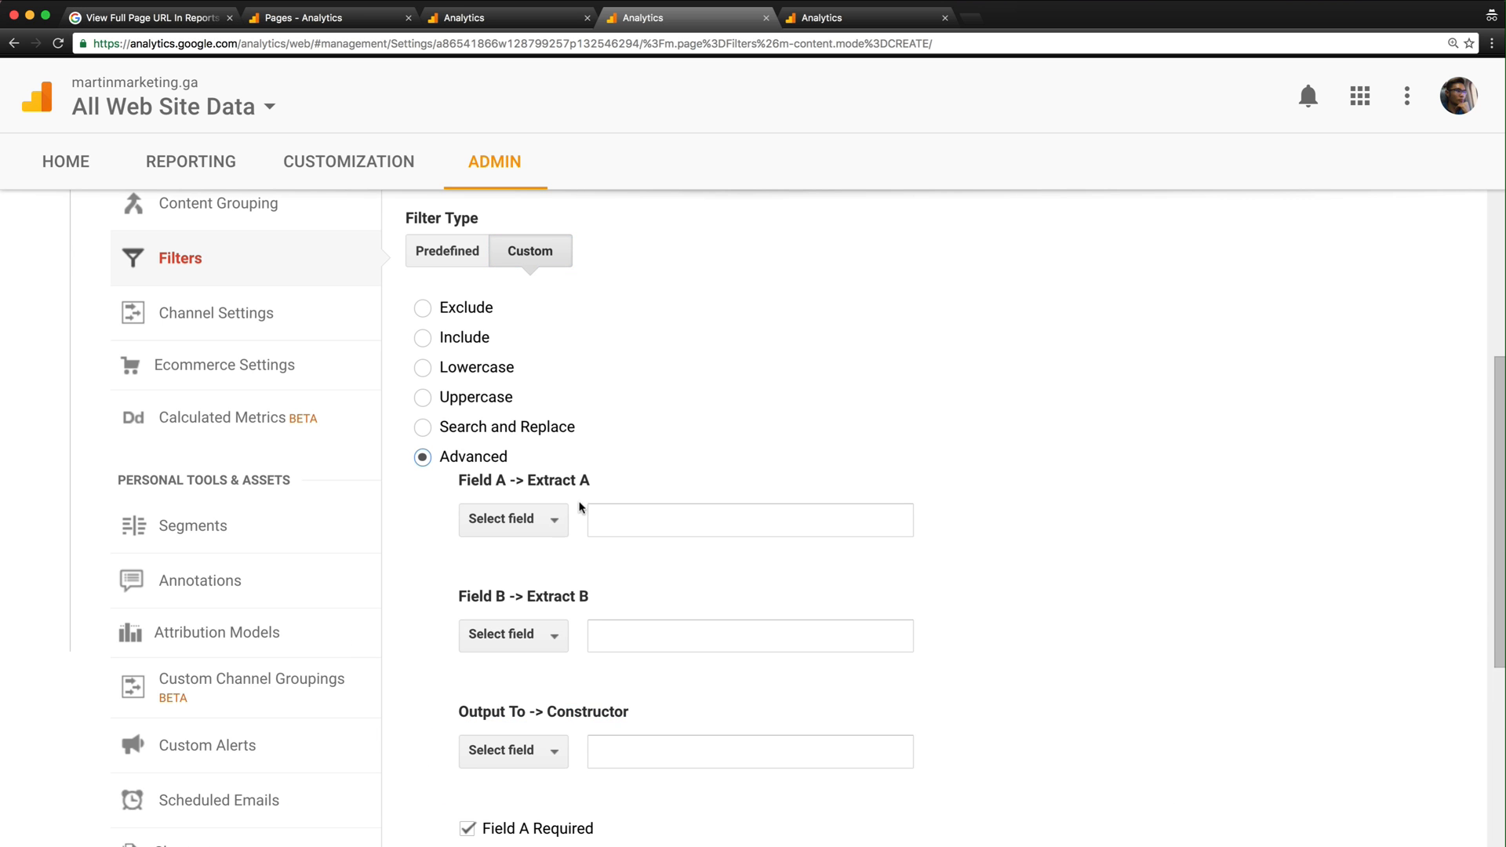
{"action": "scroll", "scroll_direction": "down", "scroll_amount": 3}
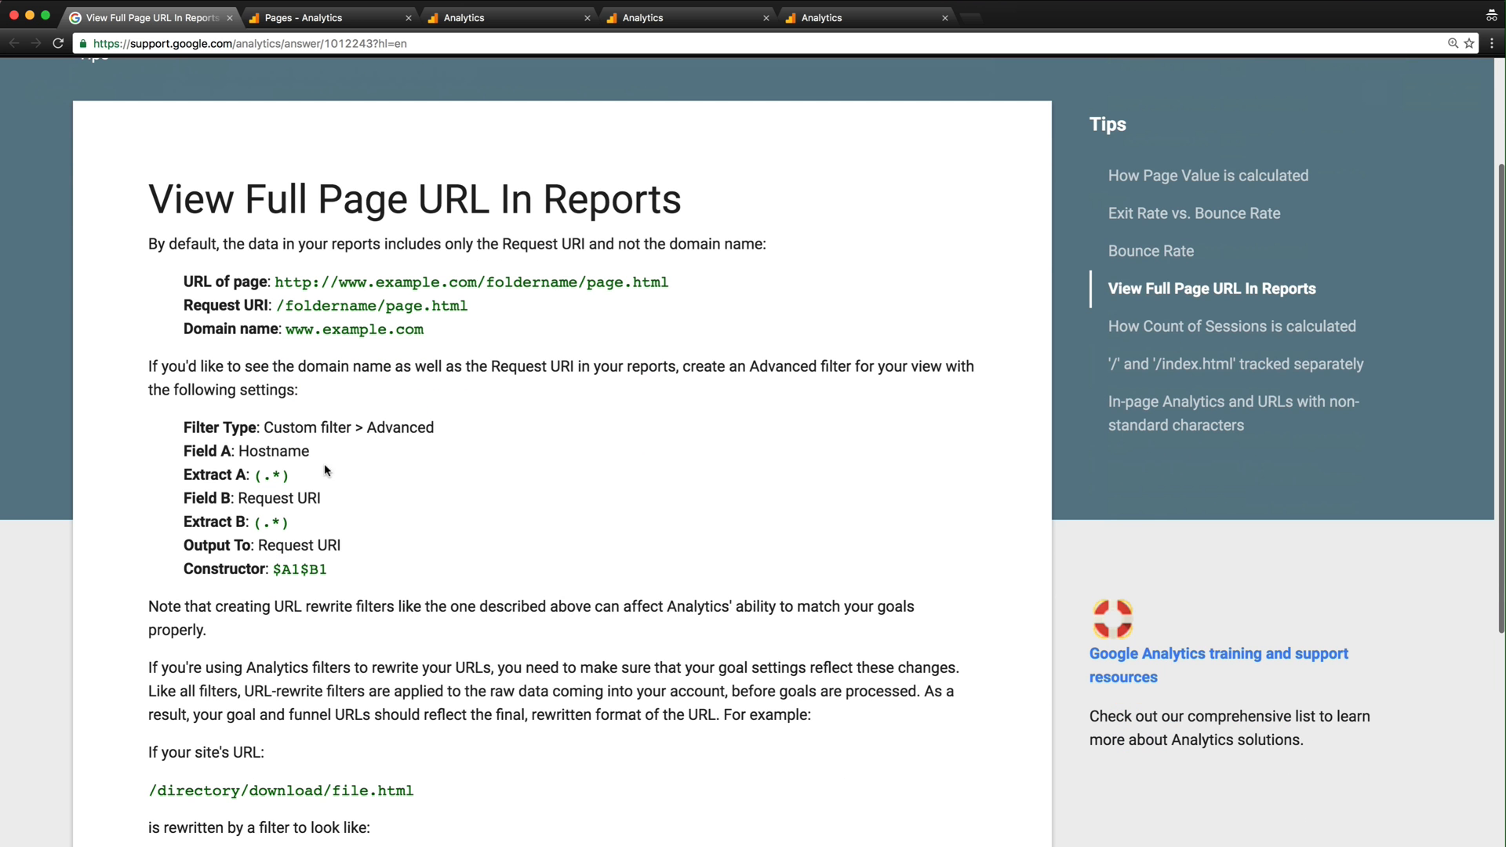
Set Field A to Hostname and paste the (.*) pattern into Extract A
{"action": "double_click", "coordinate": [207, 450]}
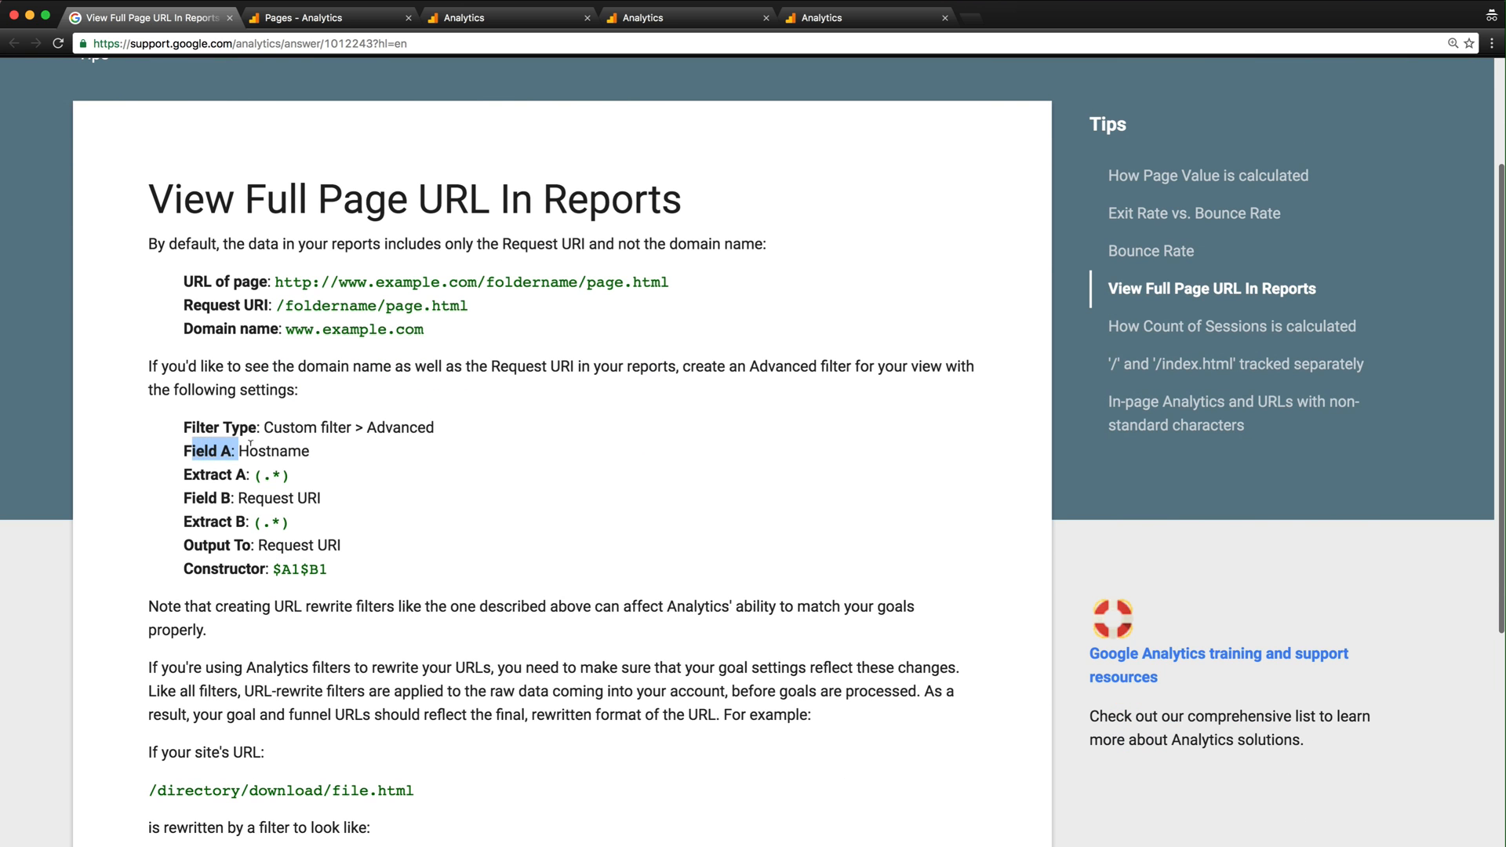
{"action": "left_click", "coordinate": [687, 18]}
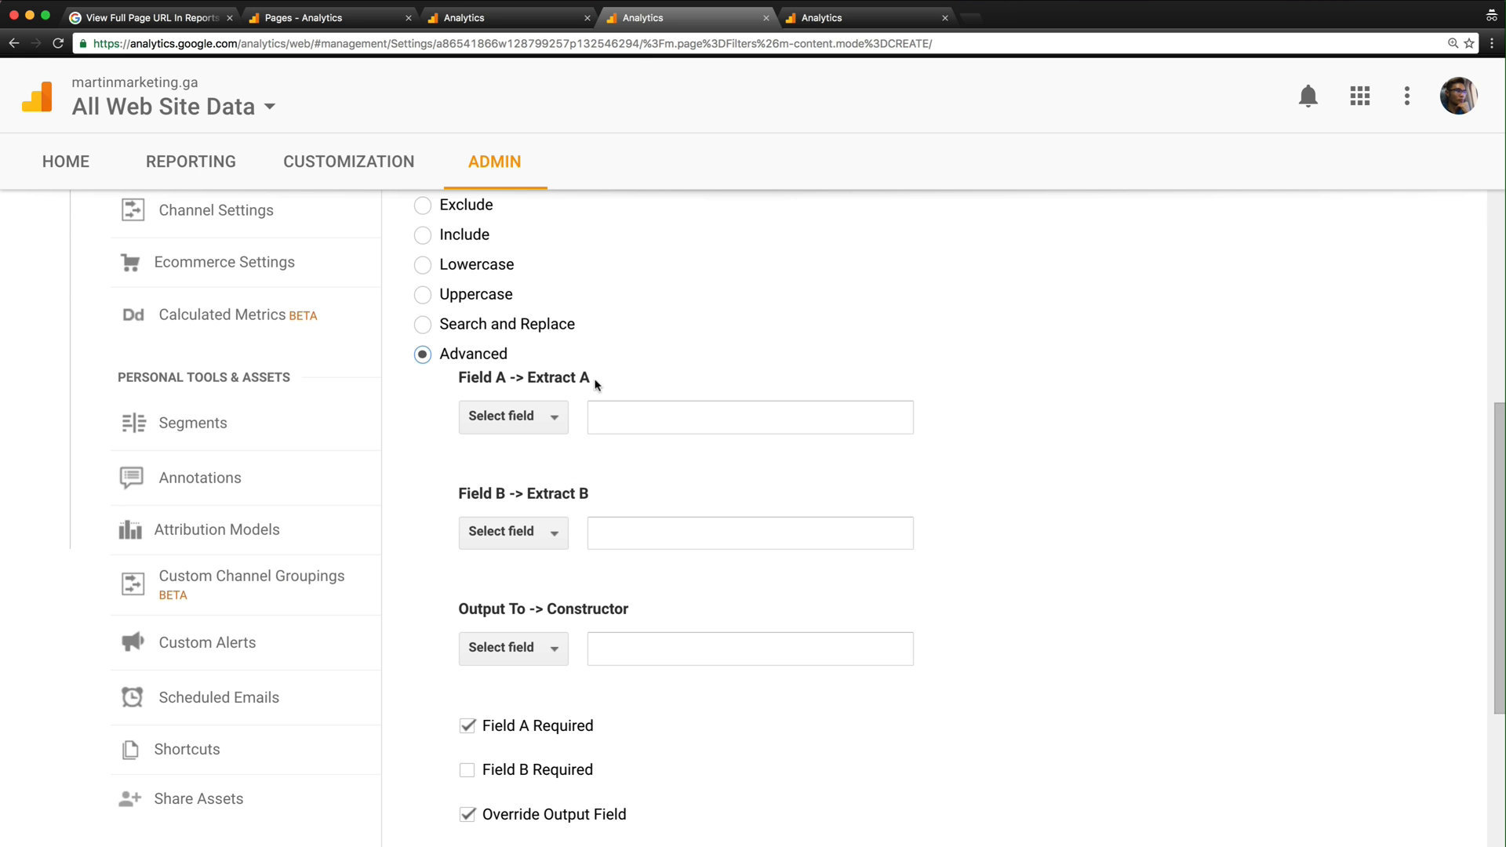
{"action": "left_click", "coordinate": [513, 417]}
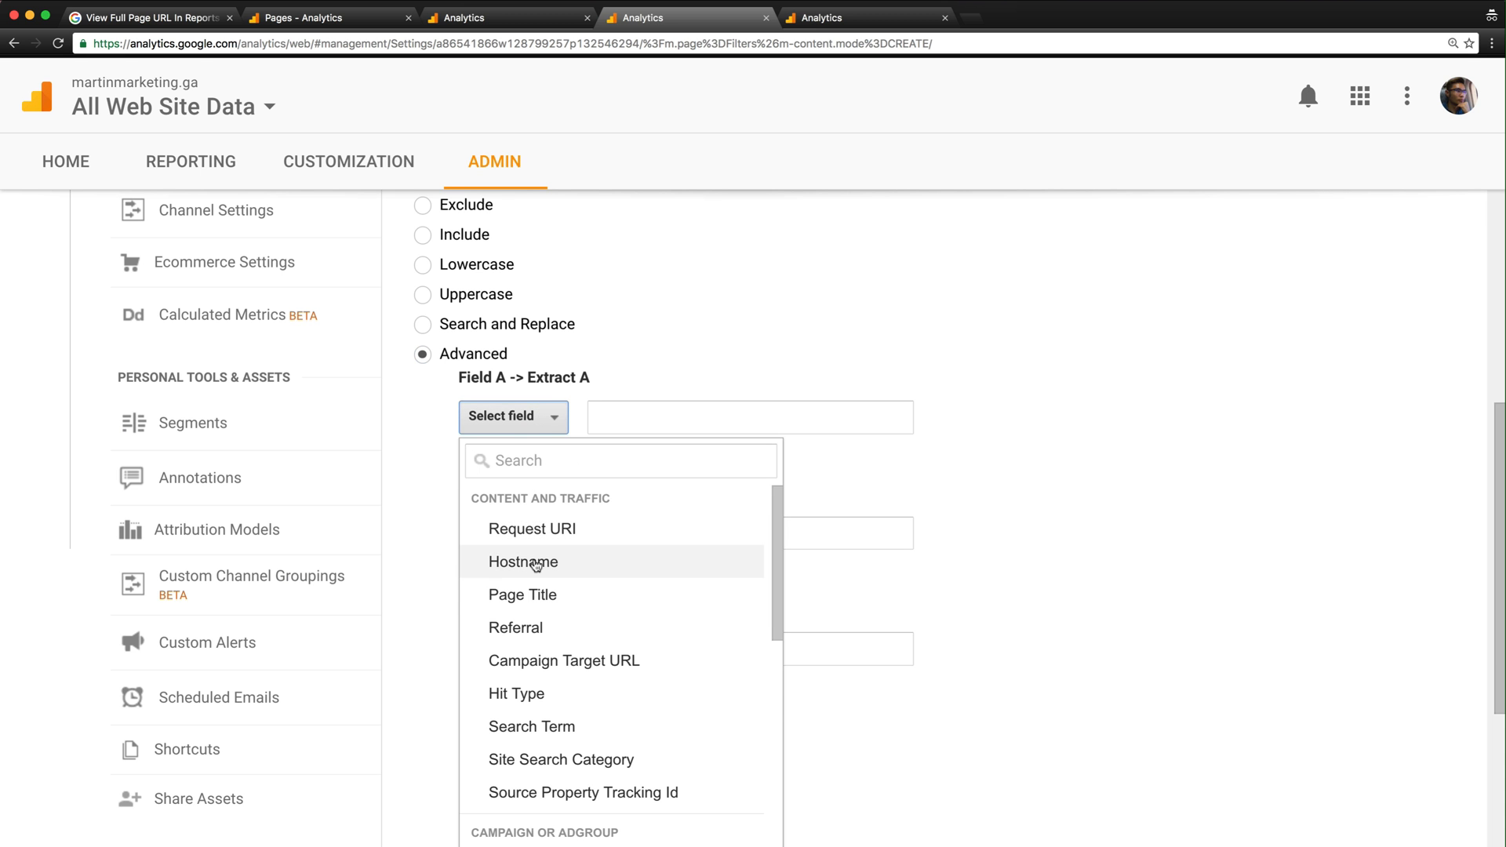
{"action": "left_click", "coordinate": [523, 561]}
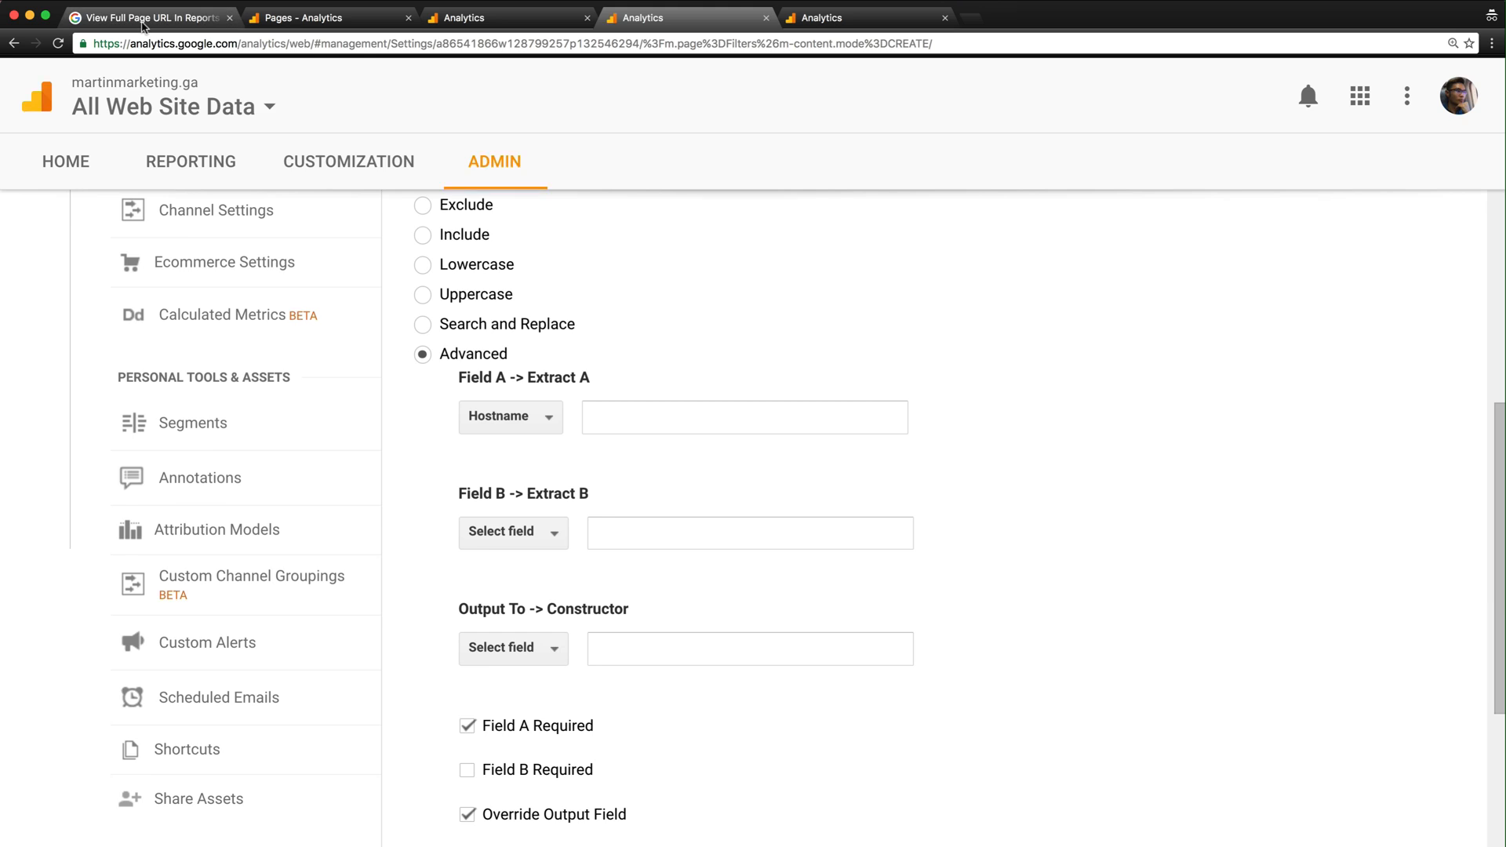
{"action": "right_click", "coordinate": [273, 474]}
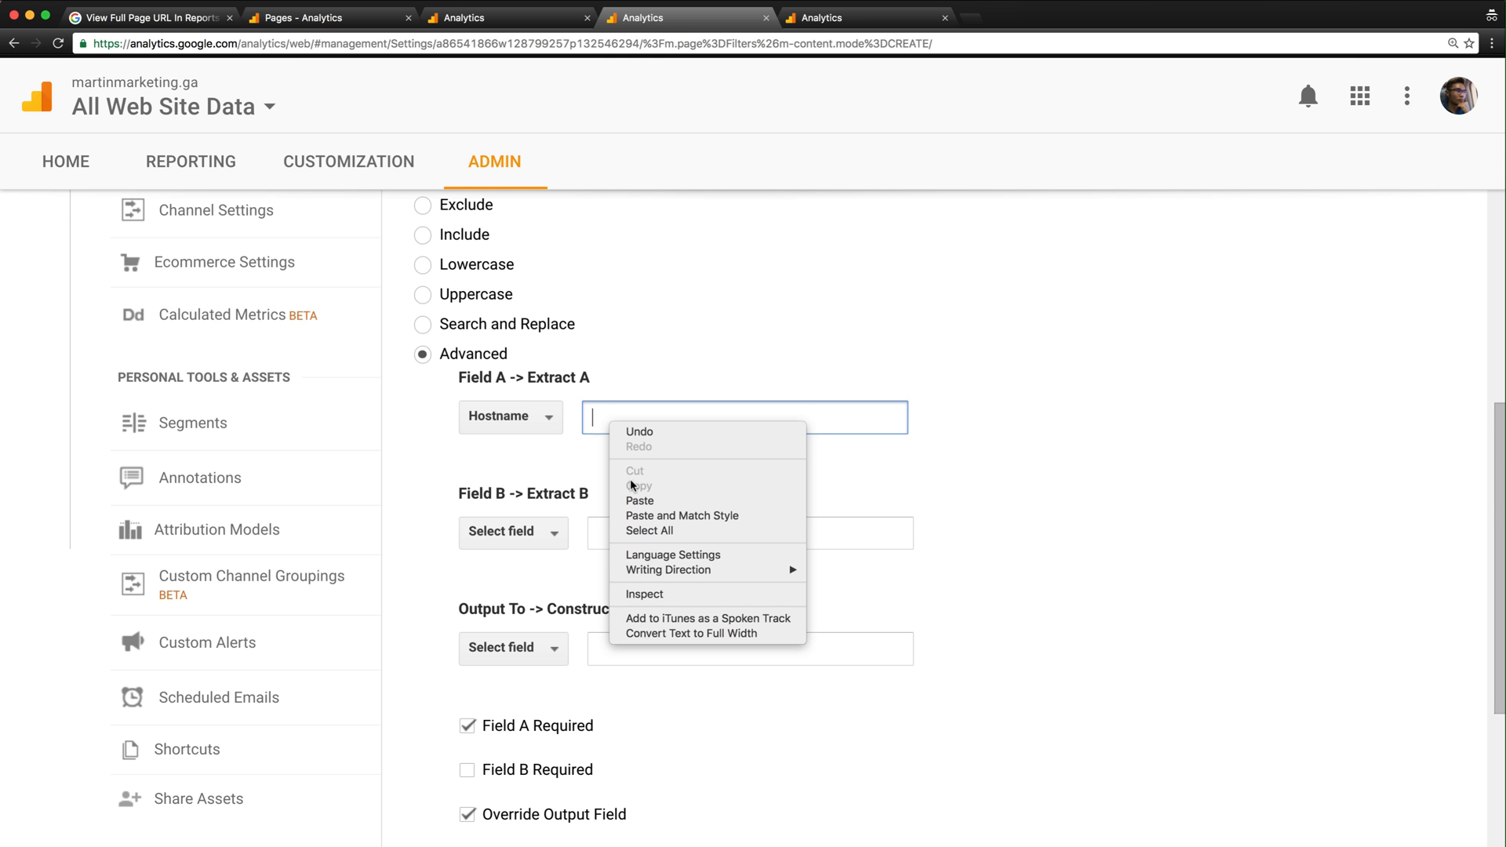
{"action": "left_click", "coordinate": [144, 17]}
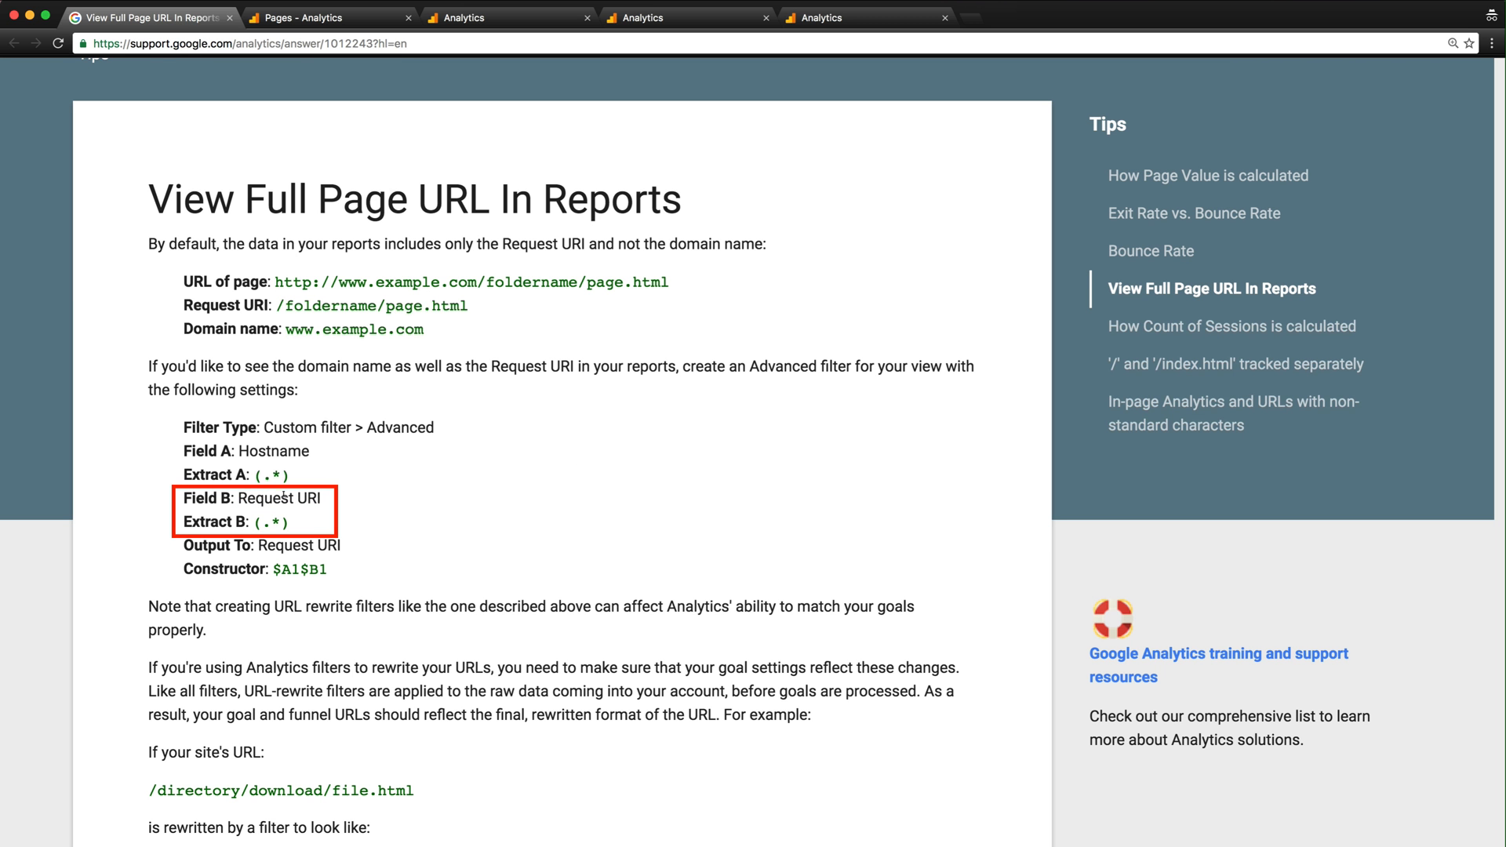
Copy the (.*) pattern for Extract B from the help article
{"action": "right_click", "coordinate": [272, 521]}
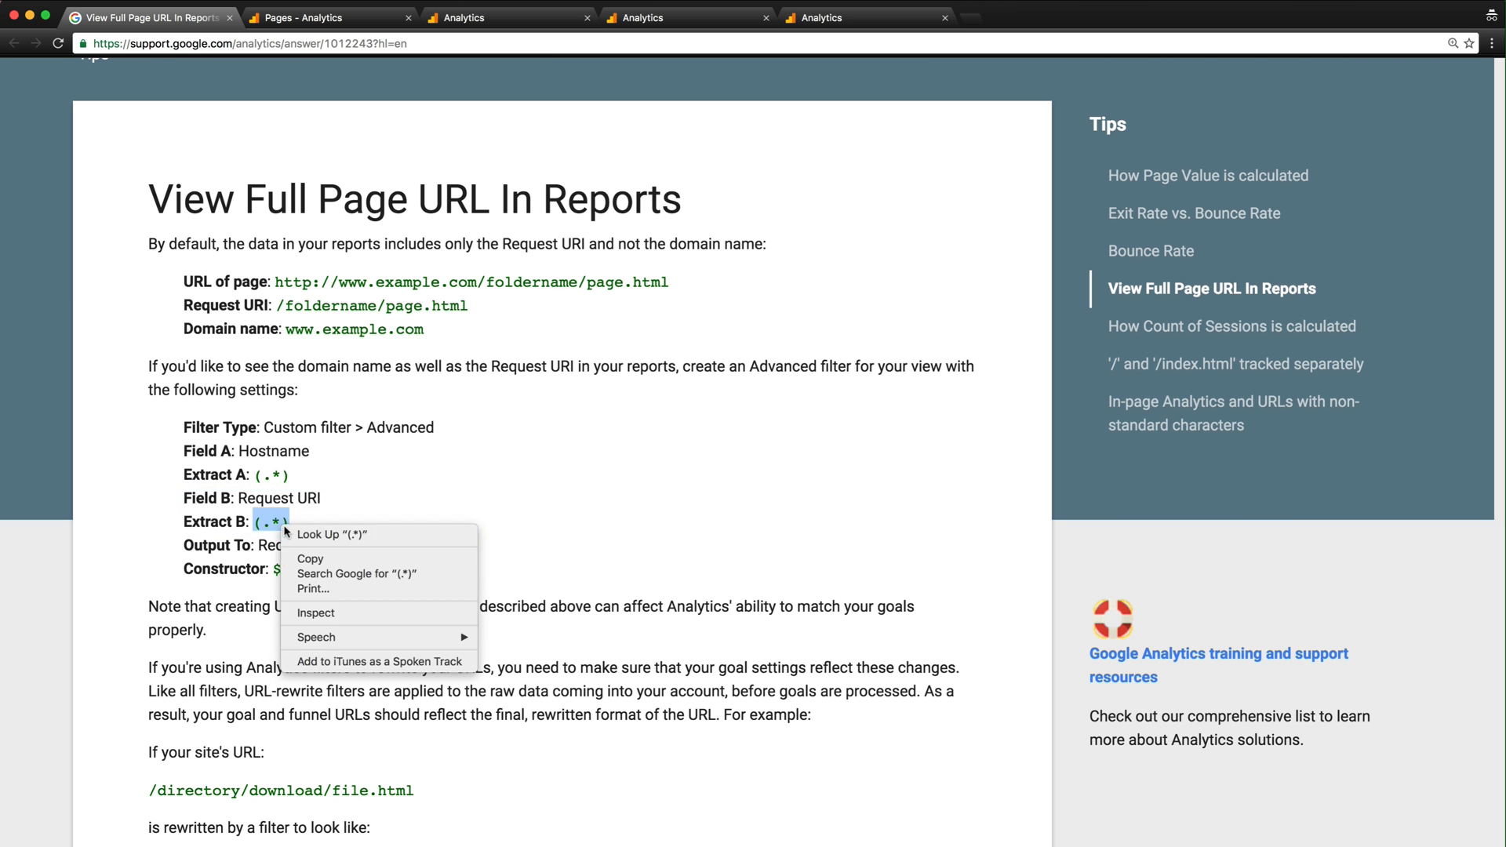
{"action": "left_click", "coordinate": [687, 17]}
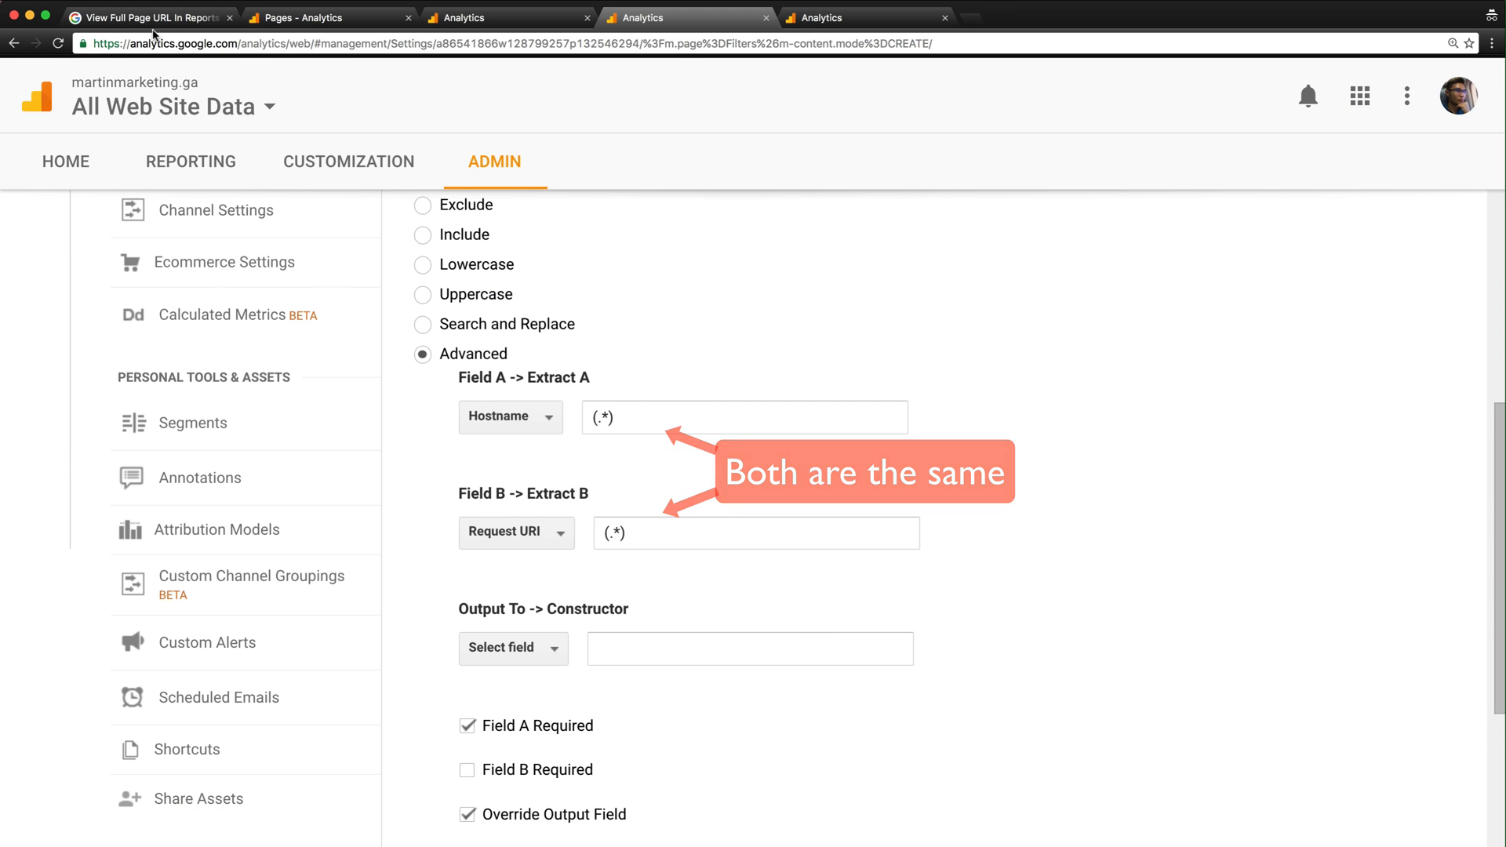
Set Output To Request URI with the $A1$B1 constructor from the help article
{"action": "left_click", "coordinate": [149, 18]}
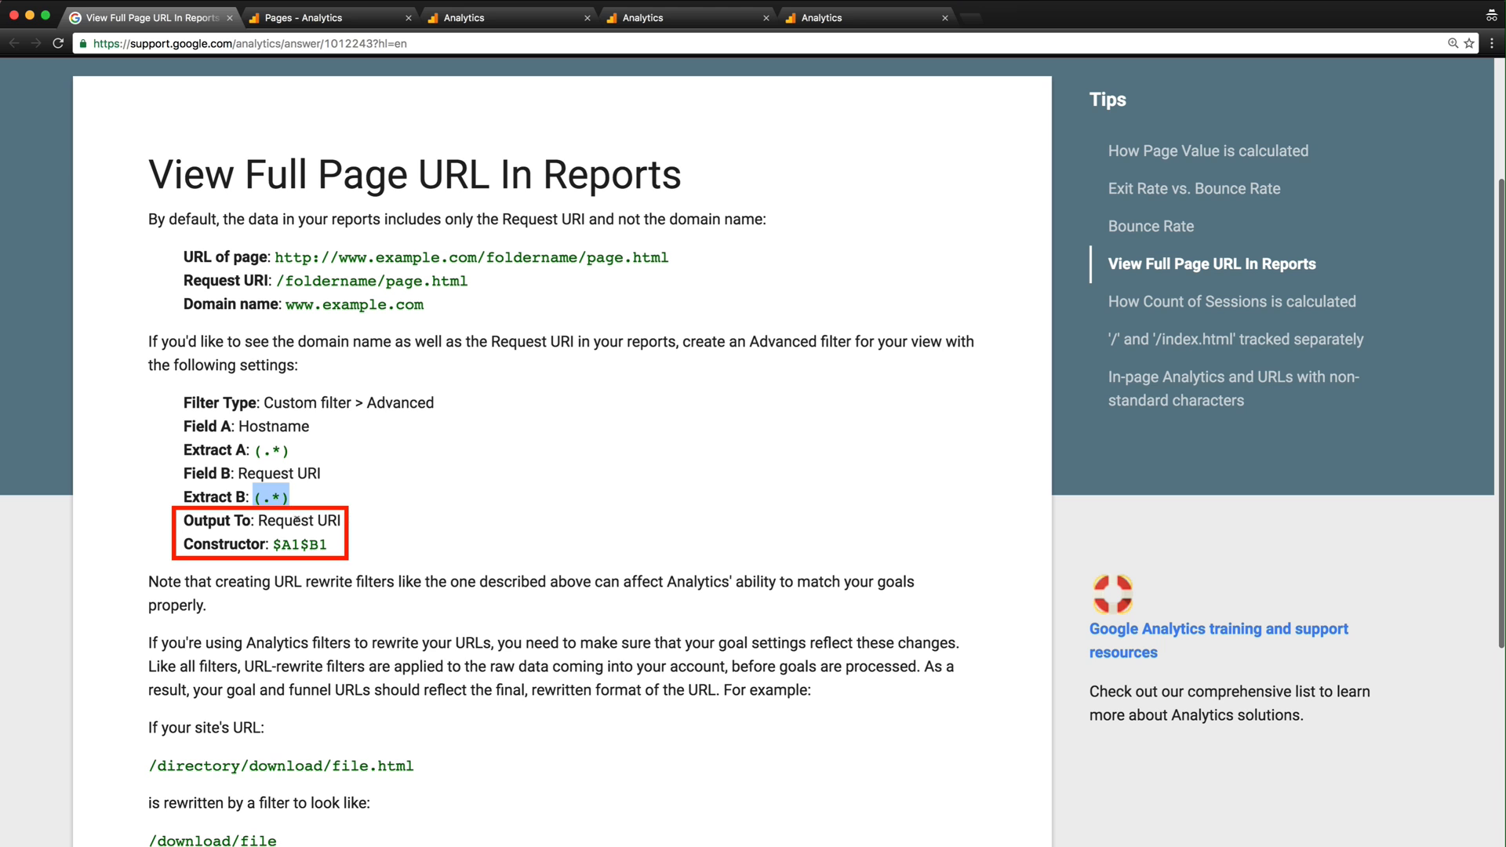
{"action": "double_click", "coordinate": [300, 543]}
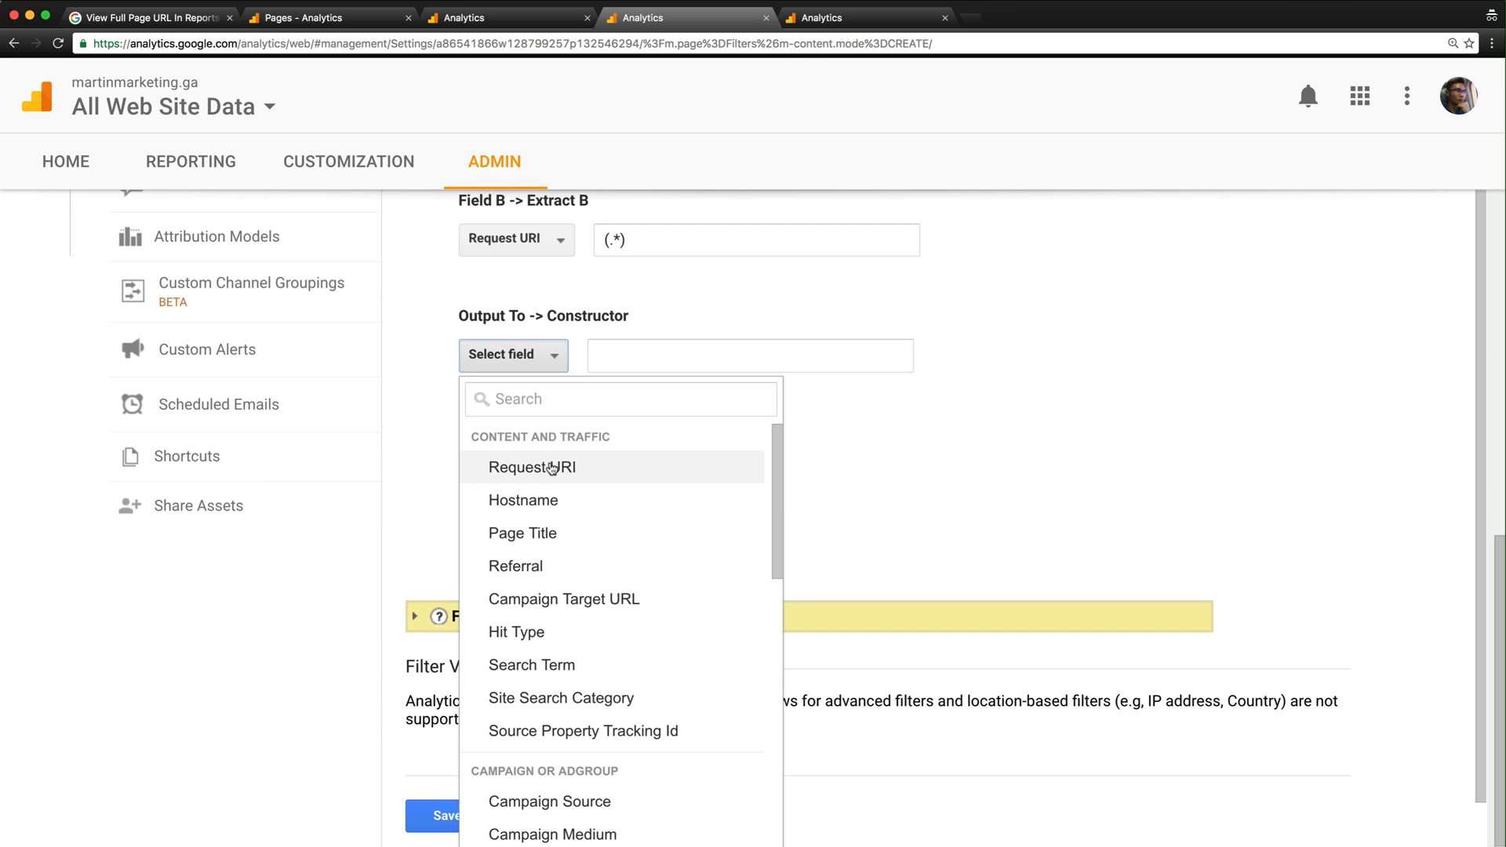
{"action": "left_click", "coordinate": [532, 466]}
{"action": "type", "text": "$A1$B1"}
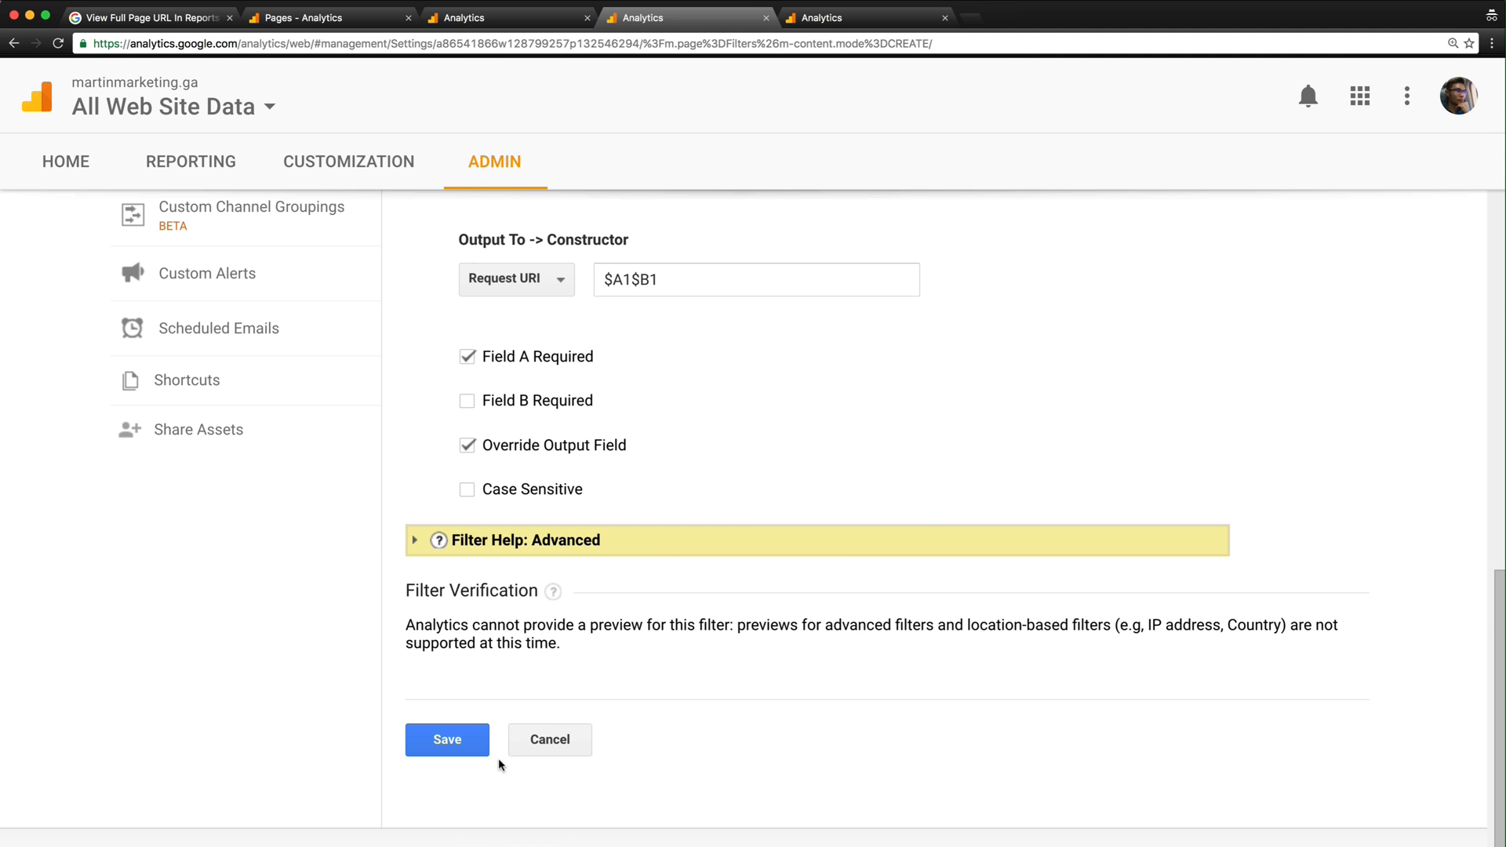
{"action": "left_click", "coordinate": [144, 17]}
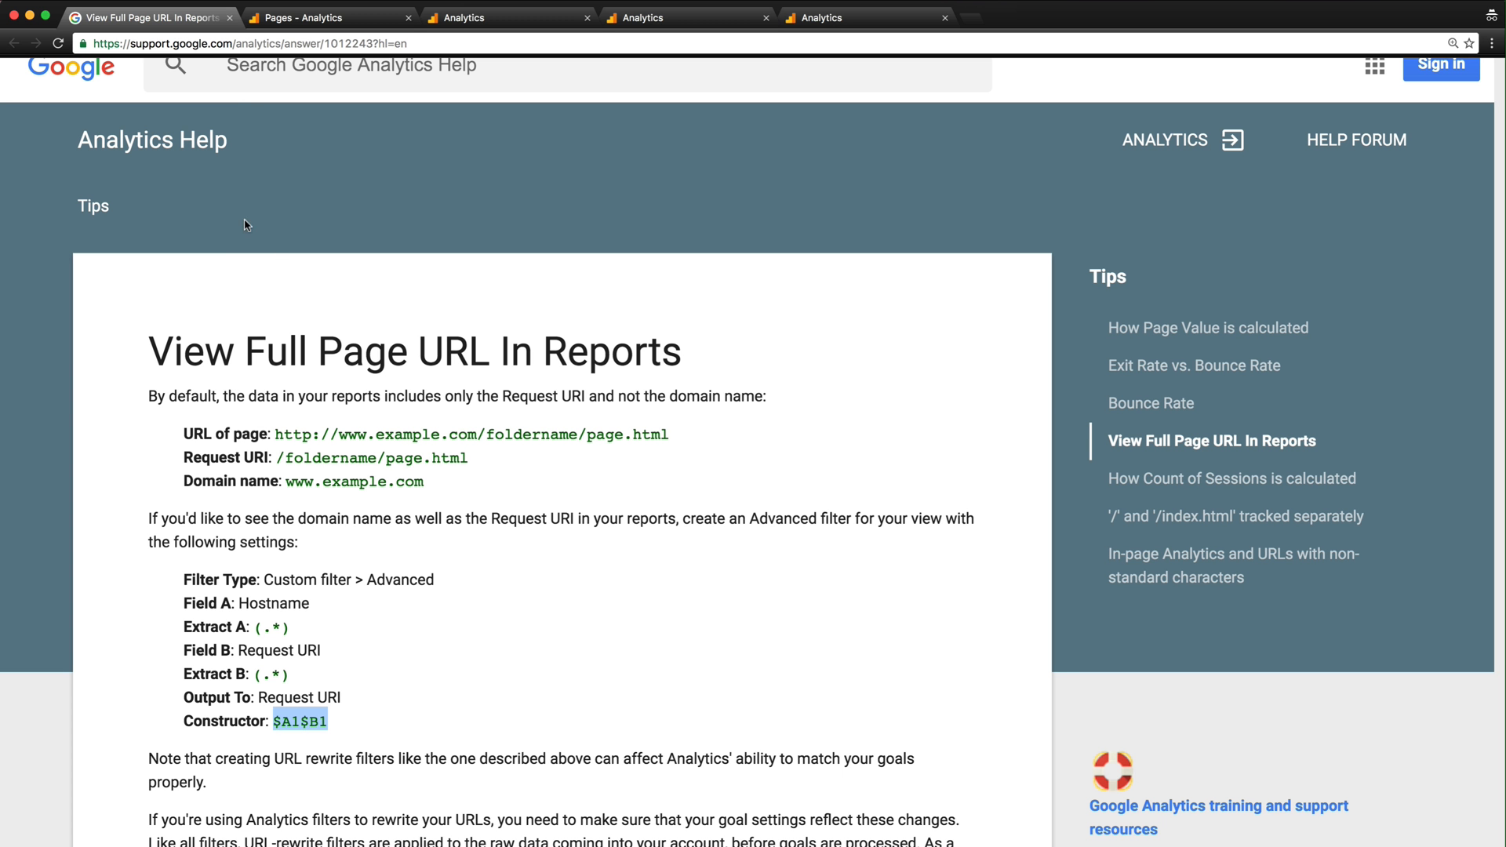
{"action": "scroll", "scroll_direction": "down", "scroll_amount": 3}
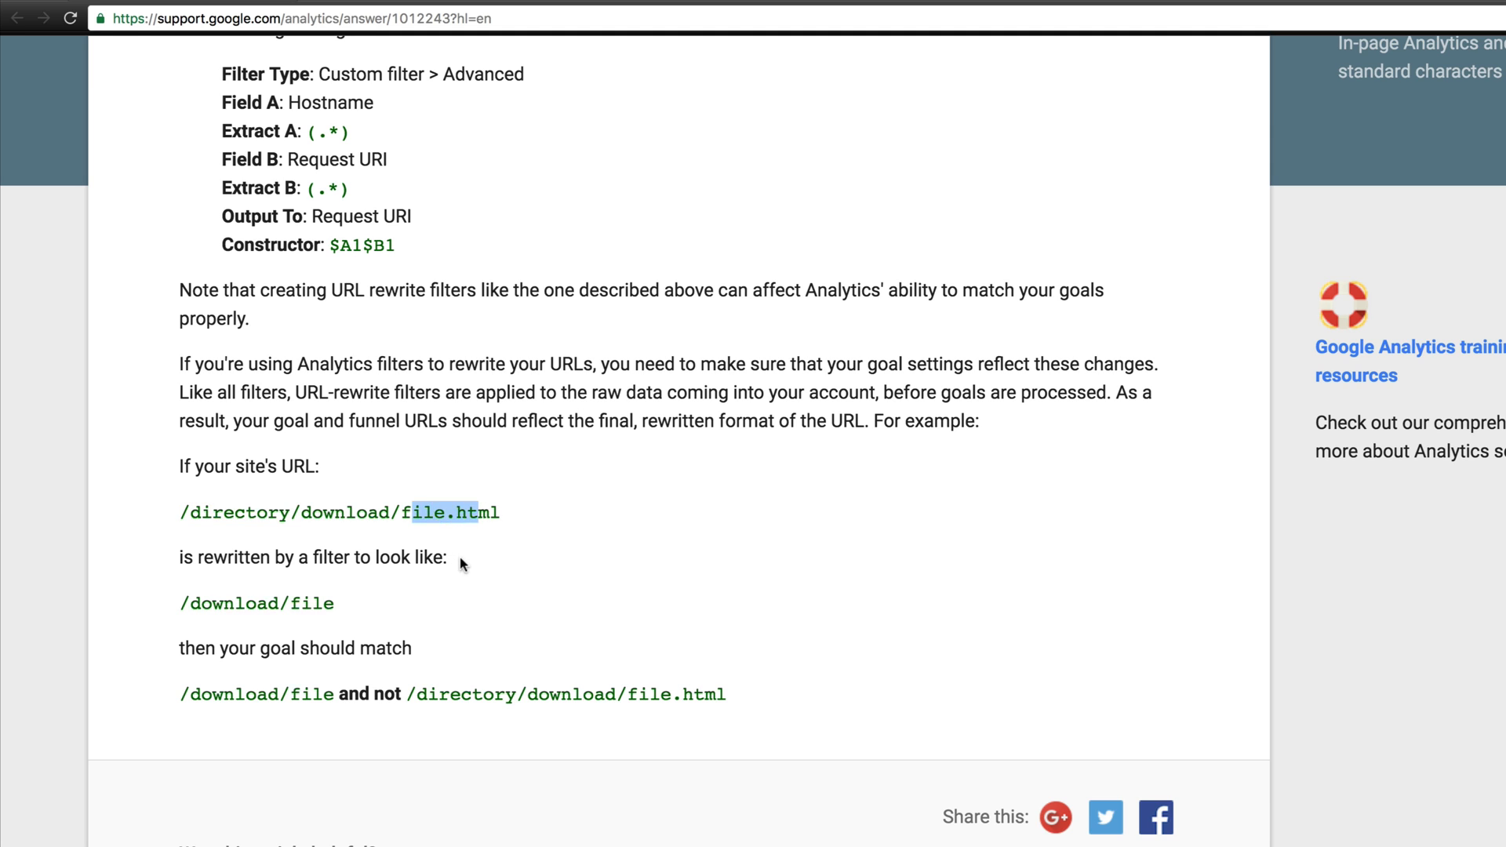
{"action": "left_click", "coordinate": [309, 573]}
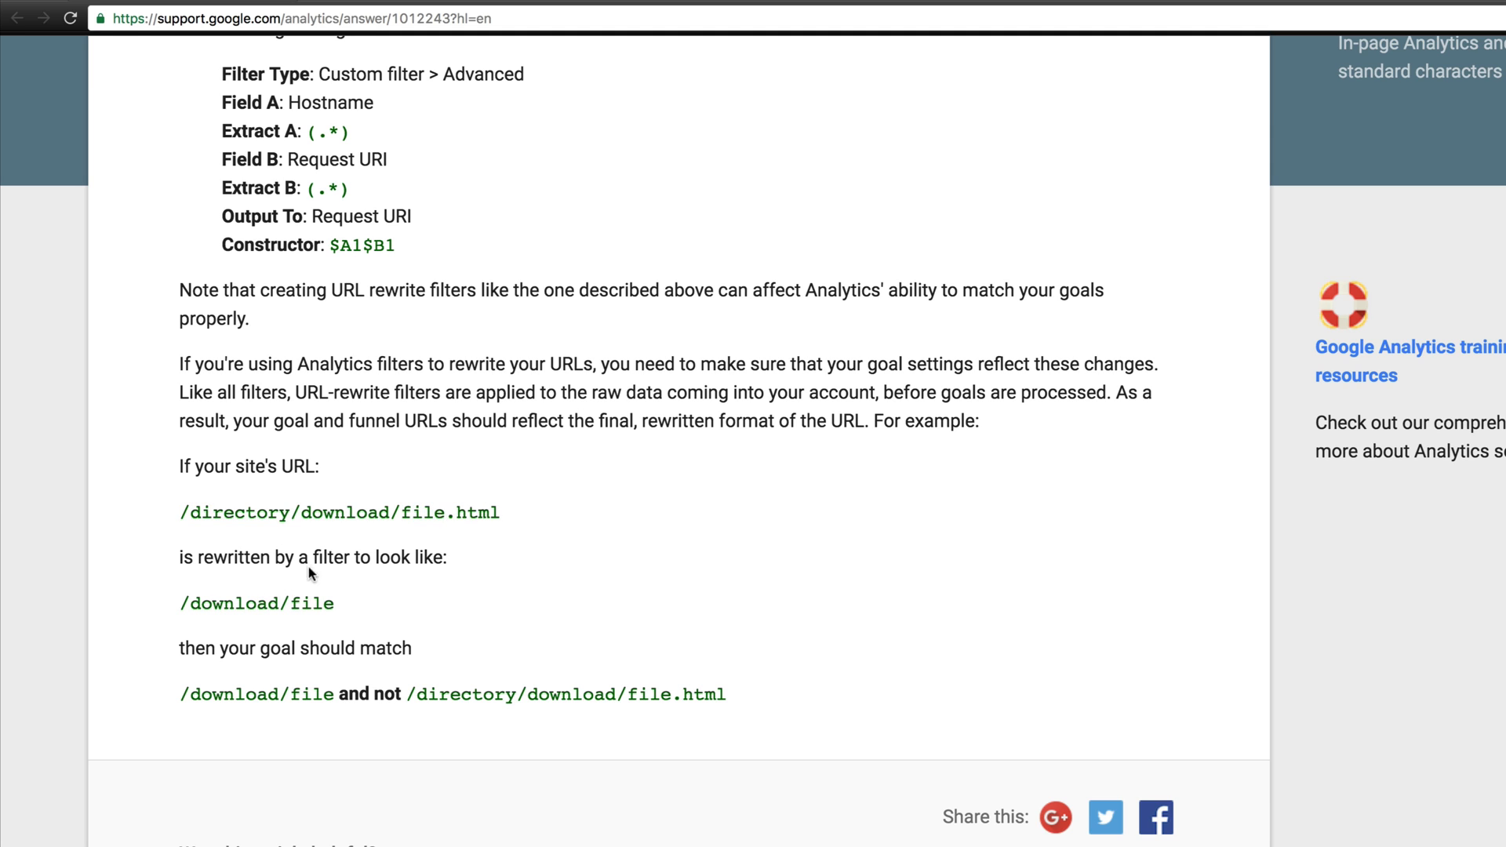
{"action": "double_click", "coordinate": [206, 603]}
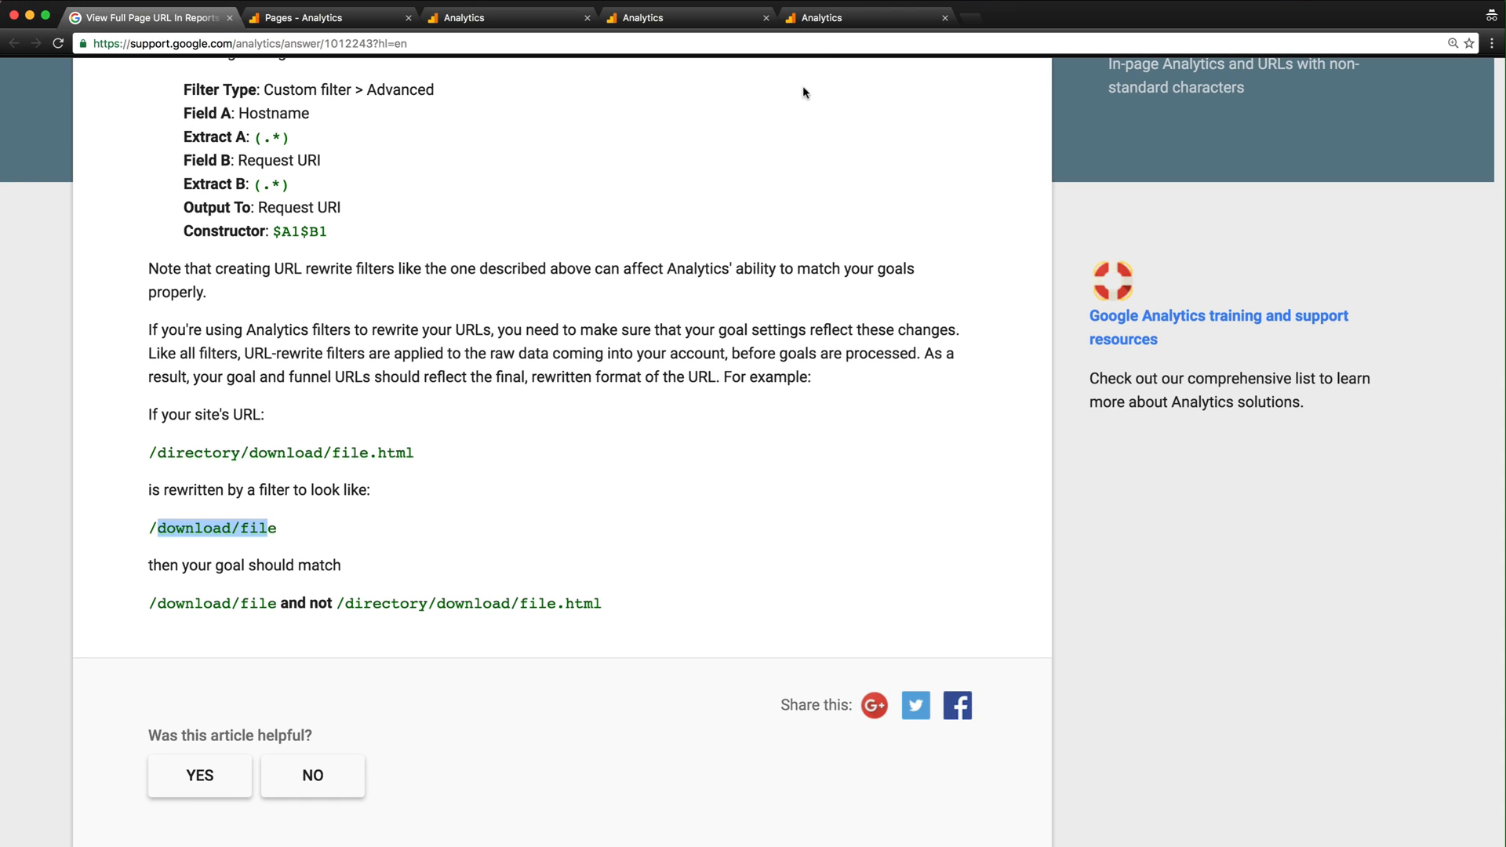
{"action": "left_click", "coordinate": [864, 17]}
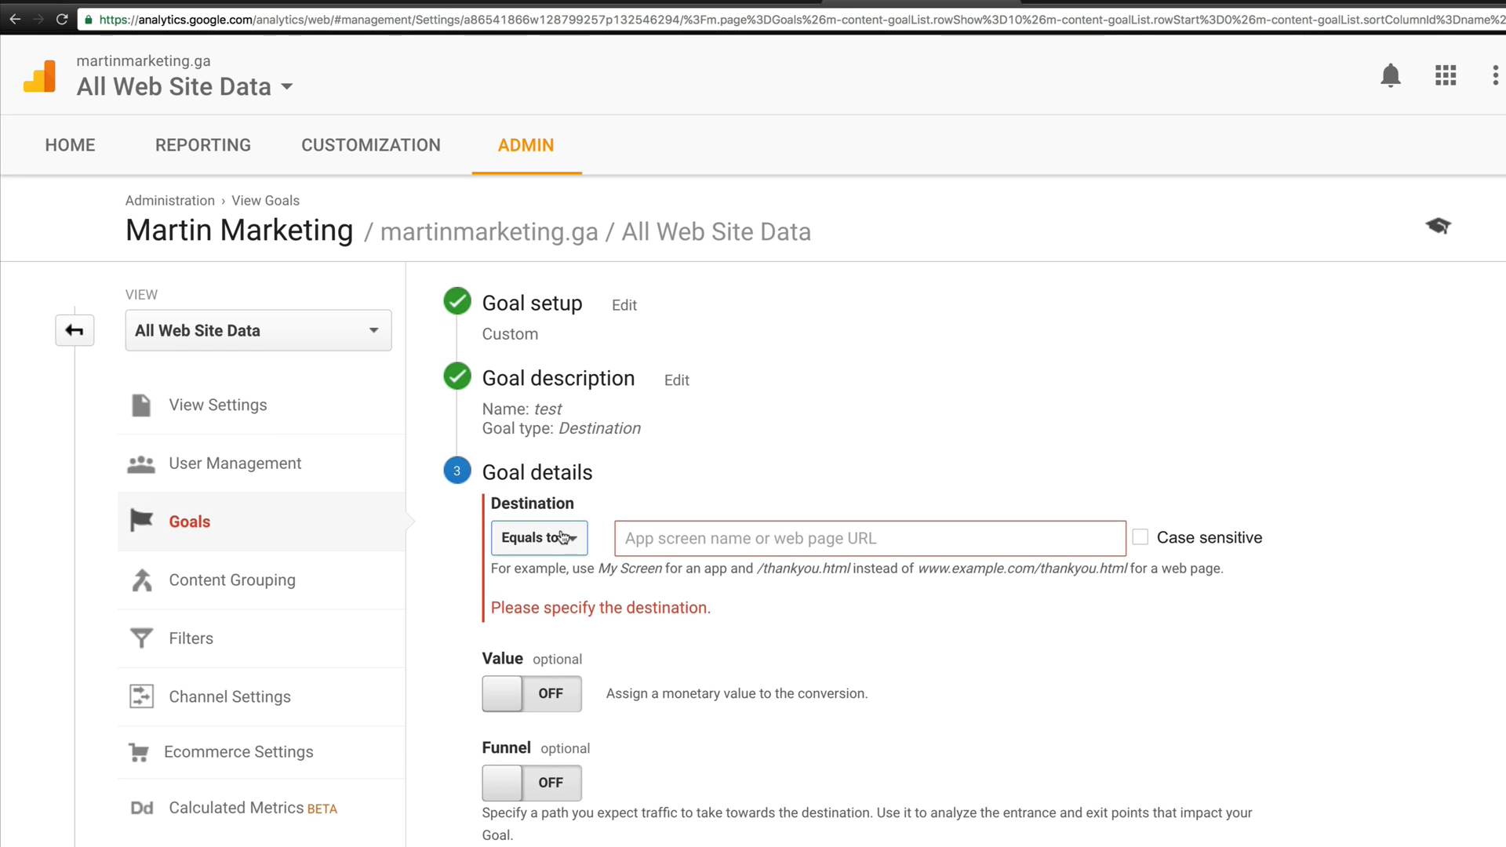
Try the goal Destination match types Begins with and Regular expression
{"action": "left_click", "coordinate": [538, 537]}
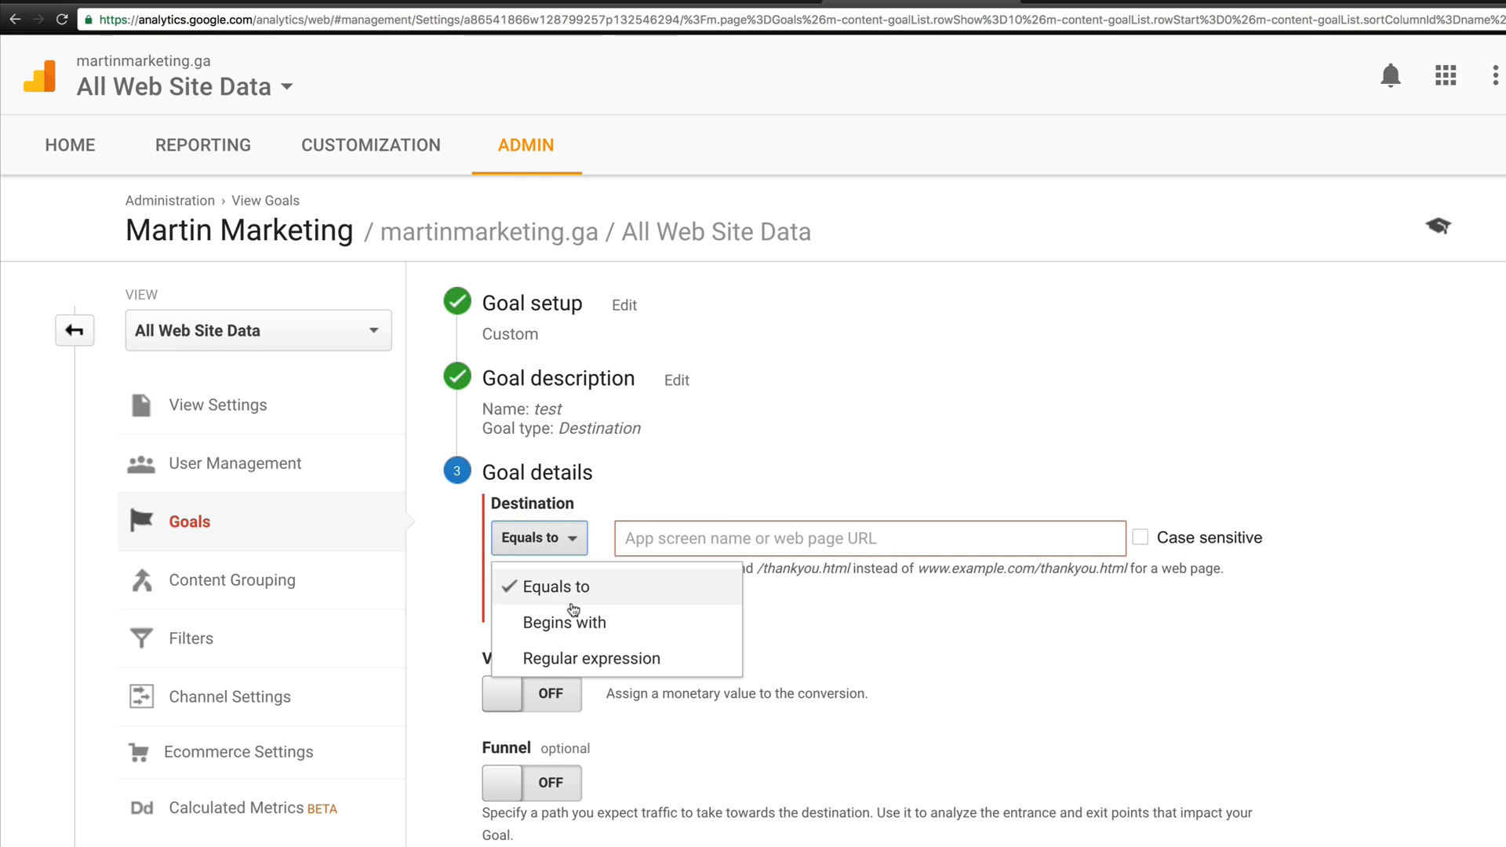
{"action": "left_click", "coordinate": [563, 621]}
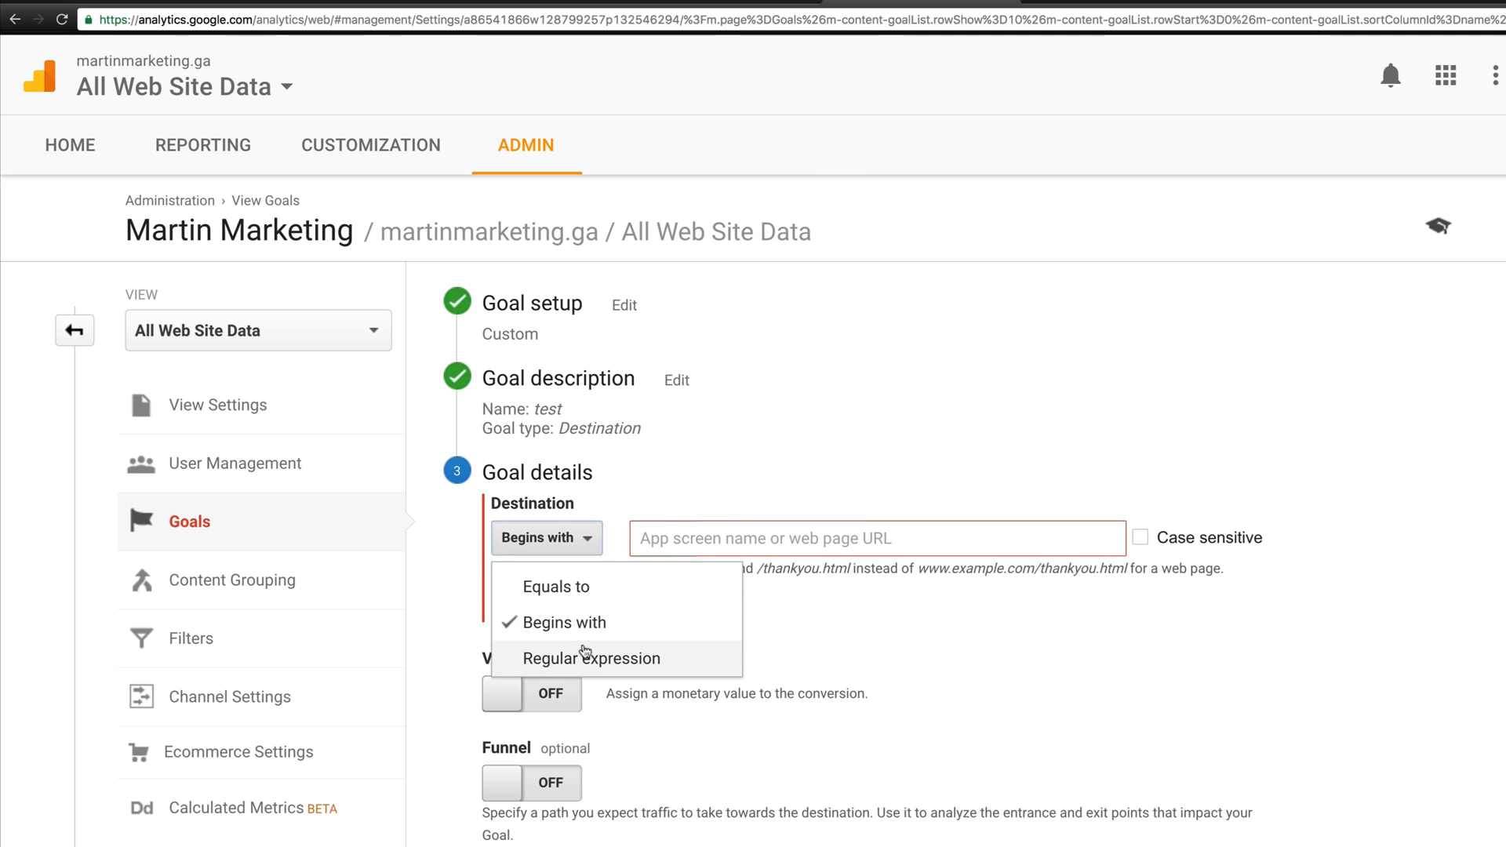
{"action": "left_click", "coordinate": [592, 658]}
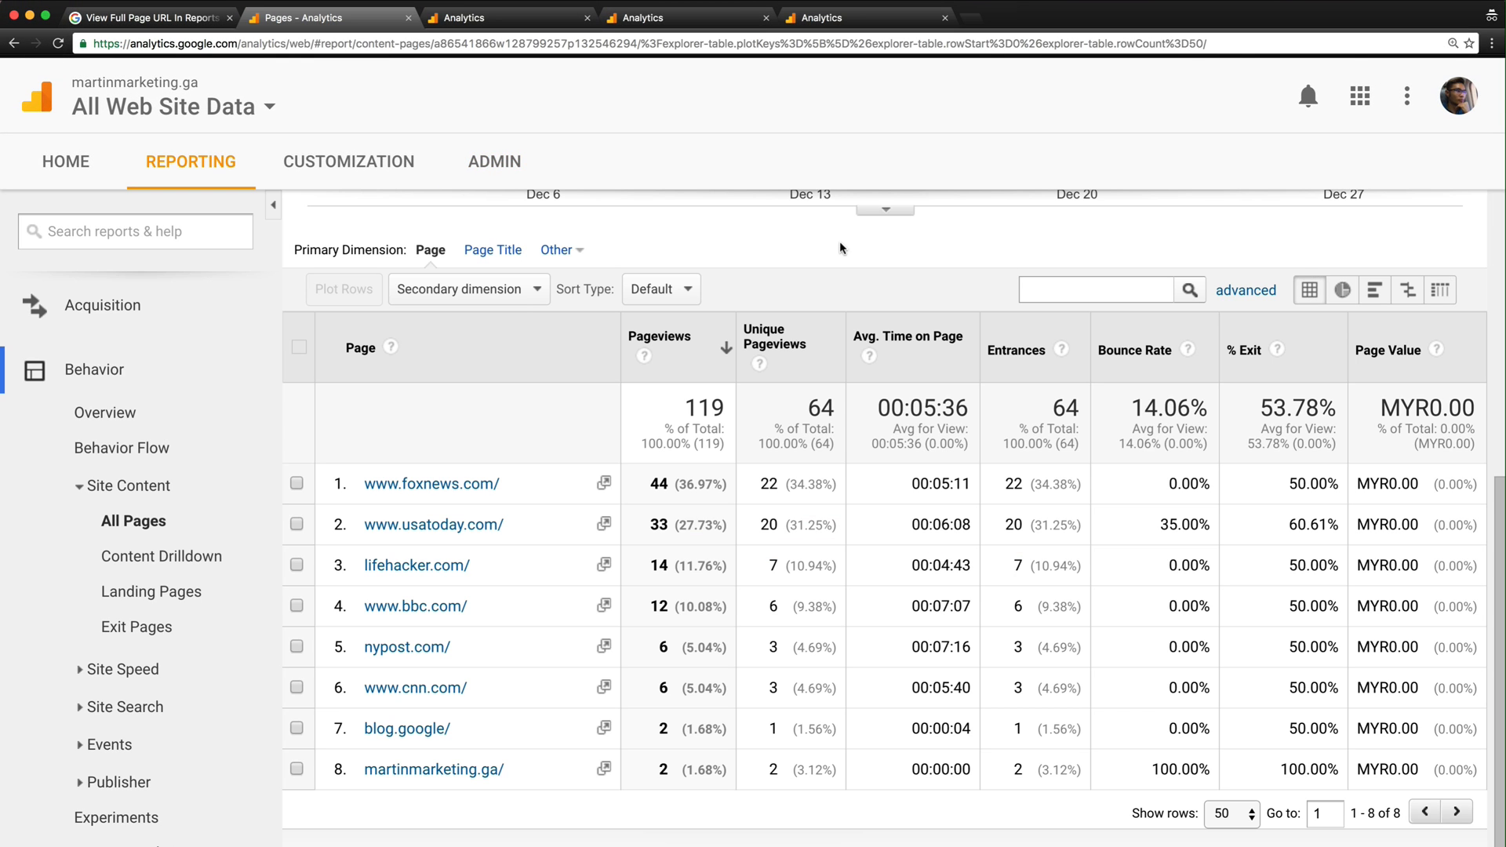
{"action": "mouse_move", "coordinate": [752, 427]}
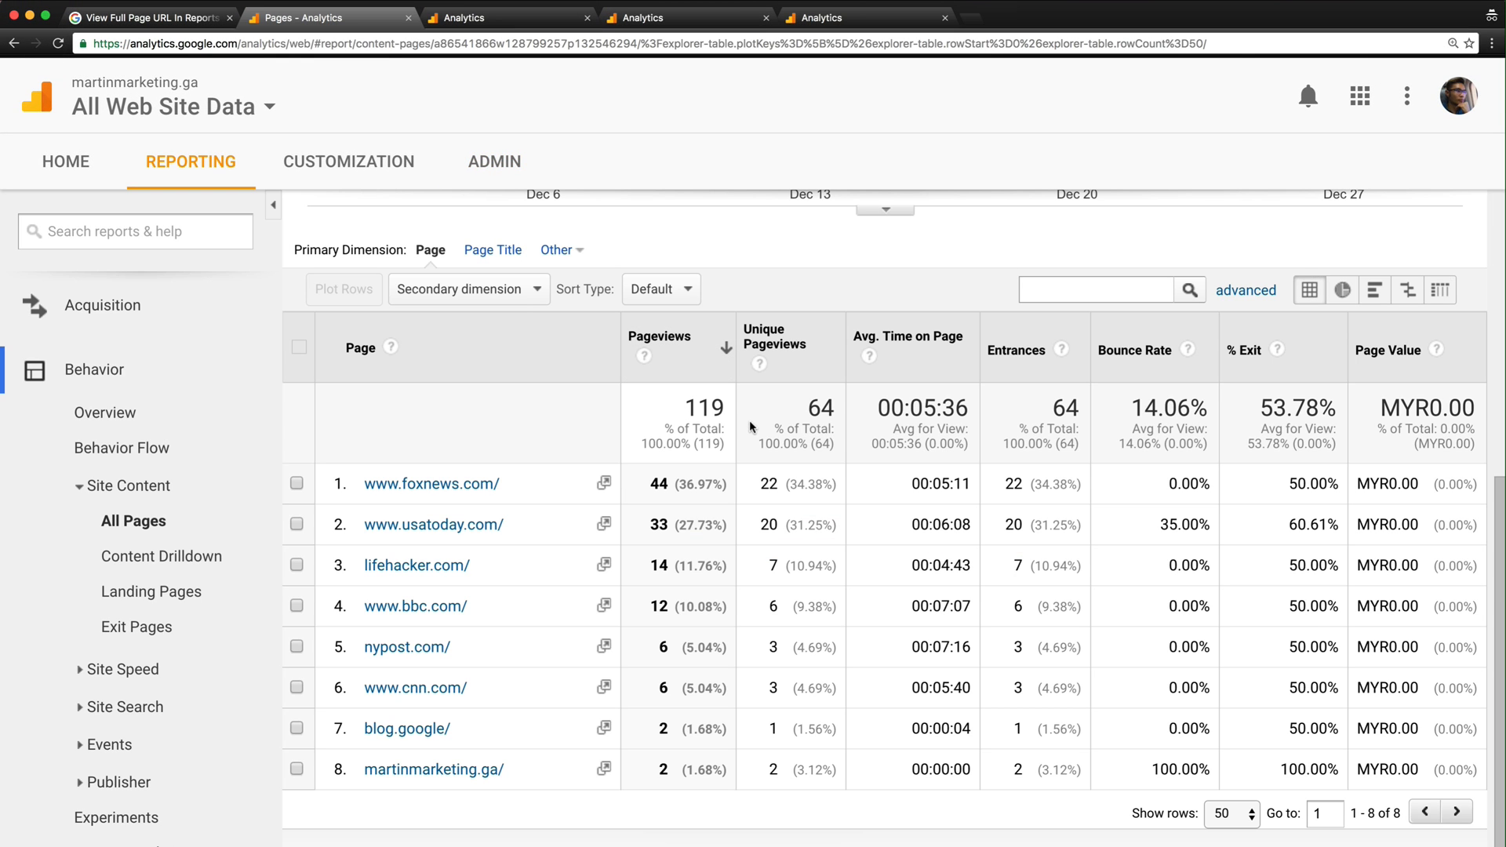